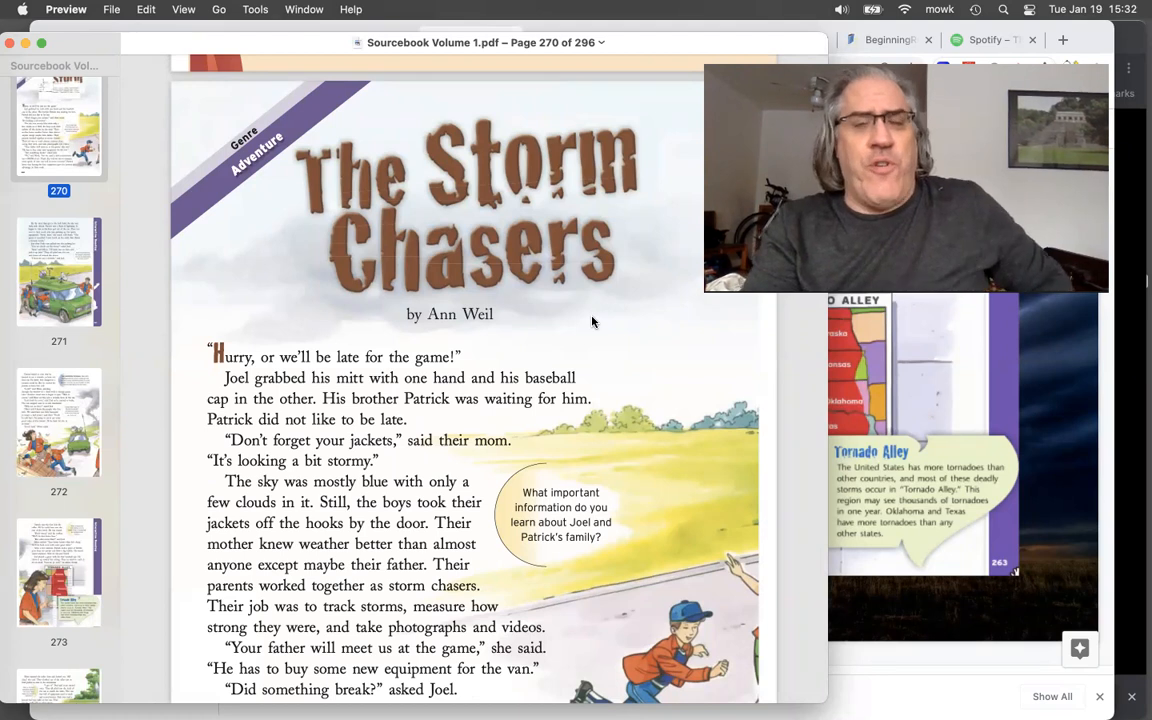
{"action": "mouse_move", "coordinate": [453, 357]}
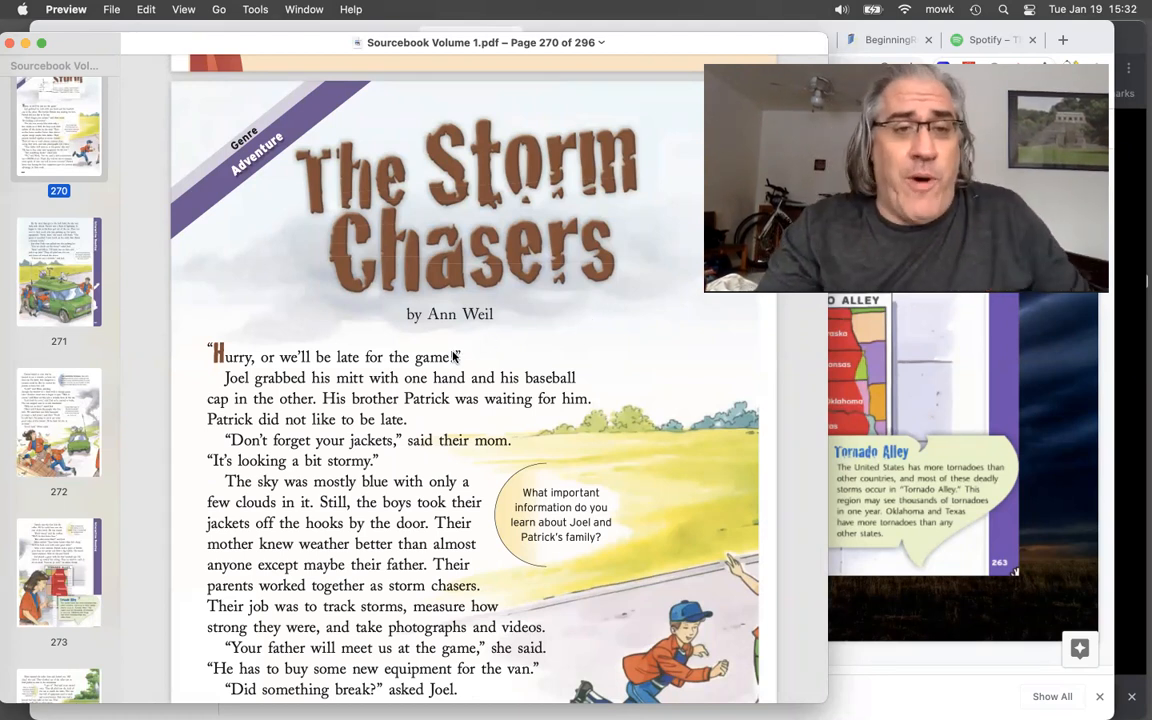
- Scroll through The Storm Chasers in Sourcebook Volume 1.pdf from page 270 to 272
{"action": "scroll", "scroll_direction": "down", "scroll_amount": 3}
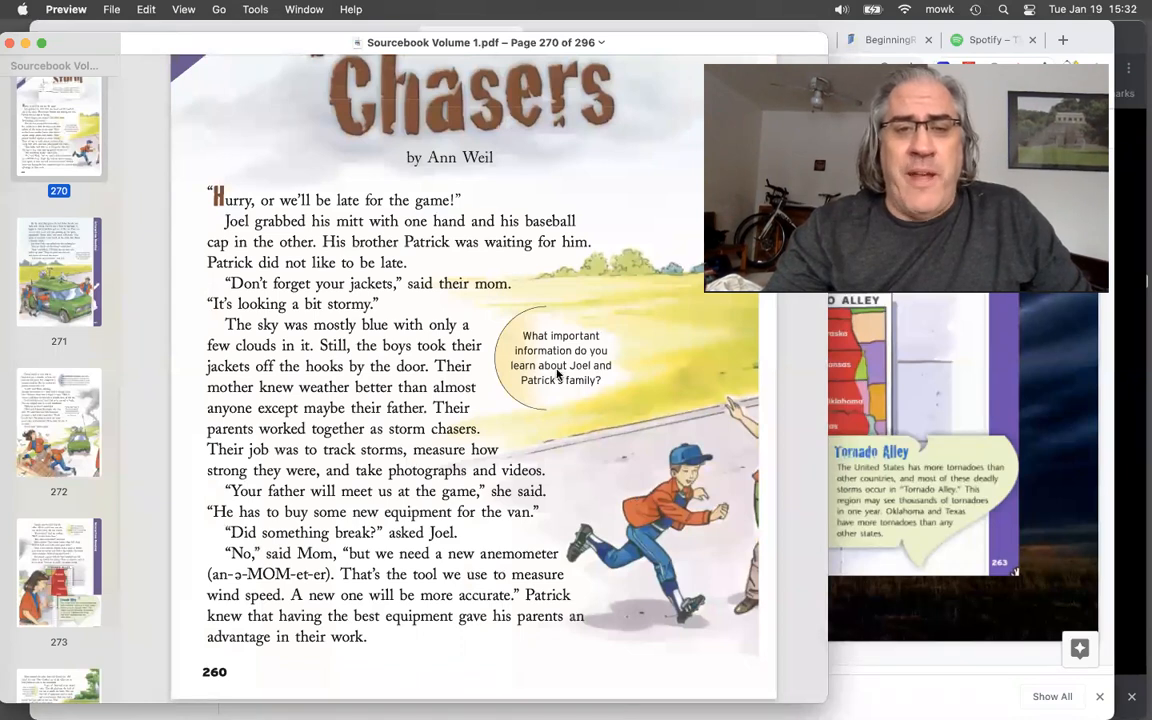
{"action": "mouse_move", "coordinate": [618, 464]}
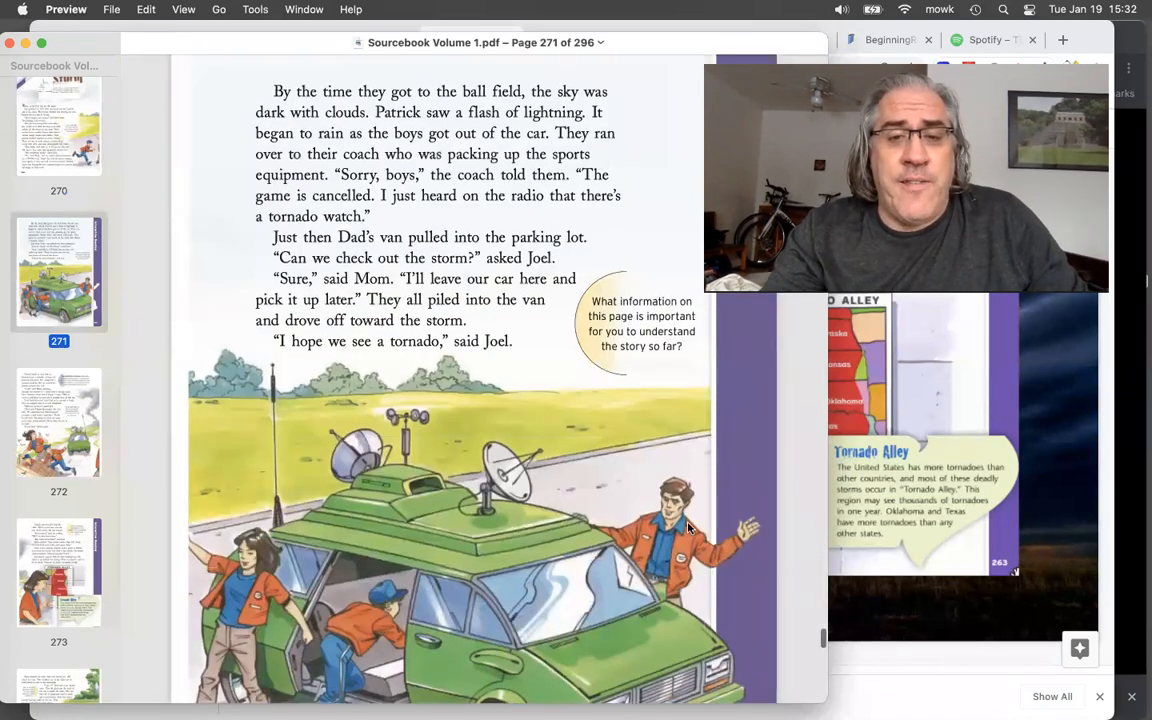
{"action": "mouse_move", "coordinate": [390, 434]}
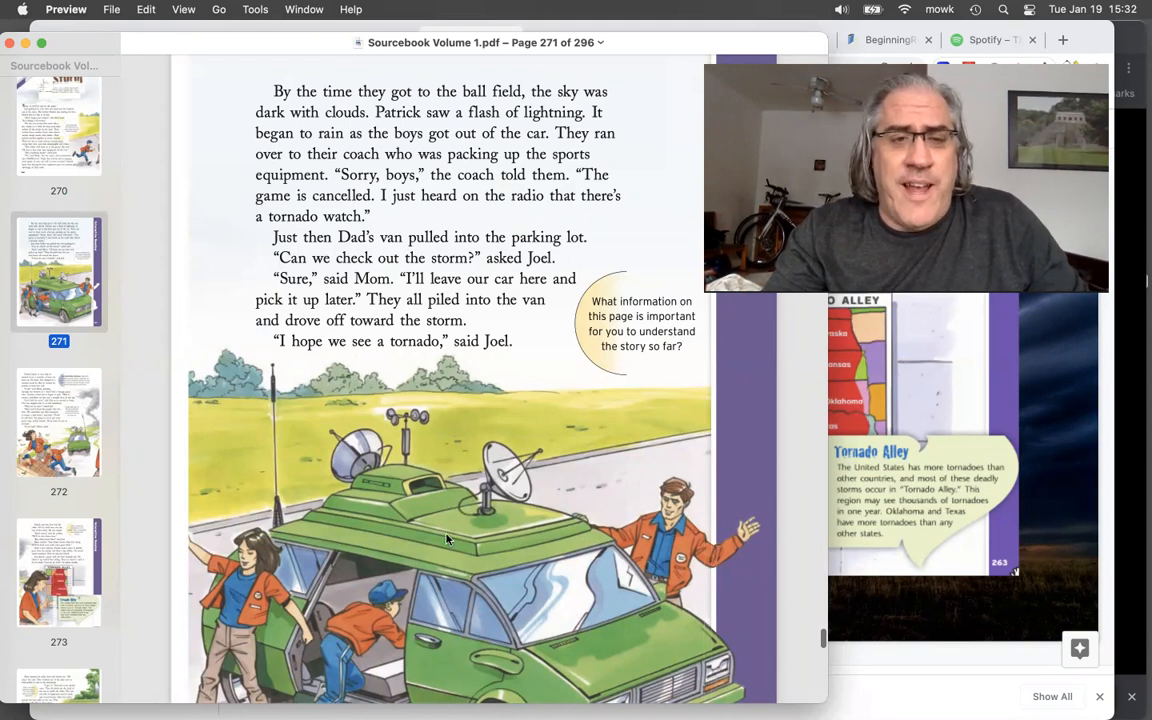
{"action": "mouse_move", "coordinate": [395, 428]}
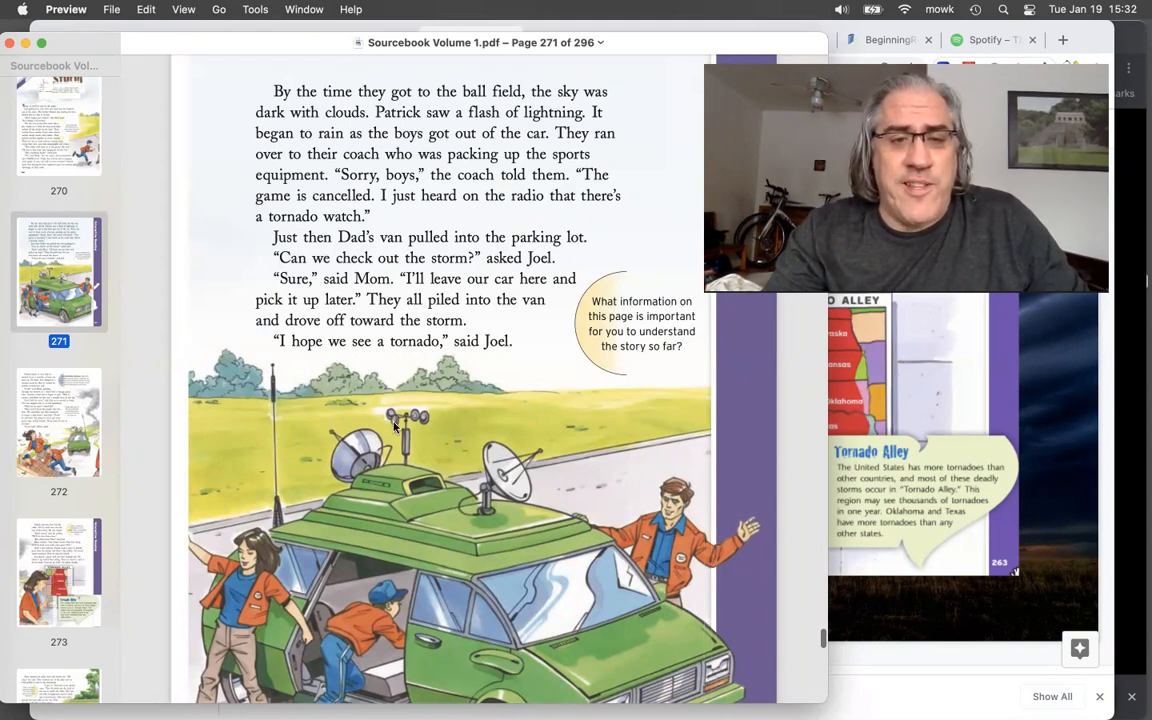
{"action": "mouse_move", "coordinate": [532, 508]}
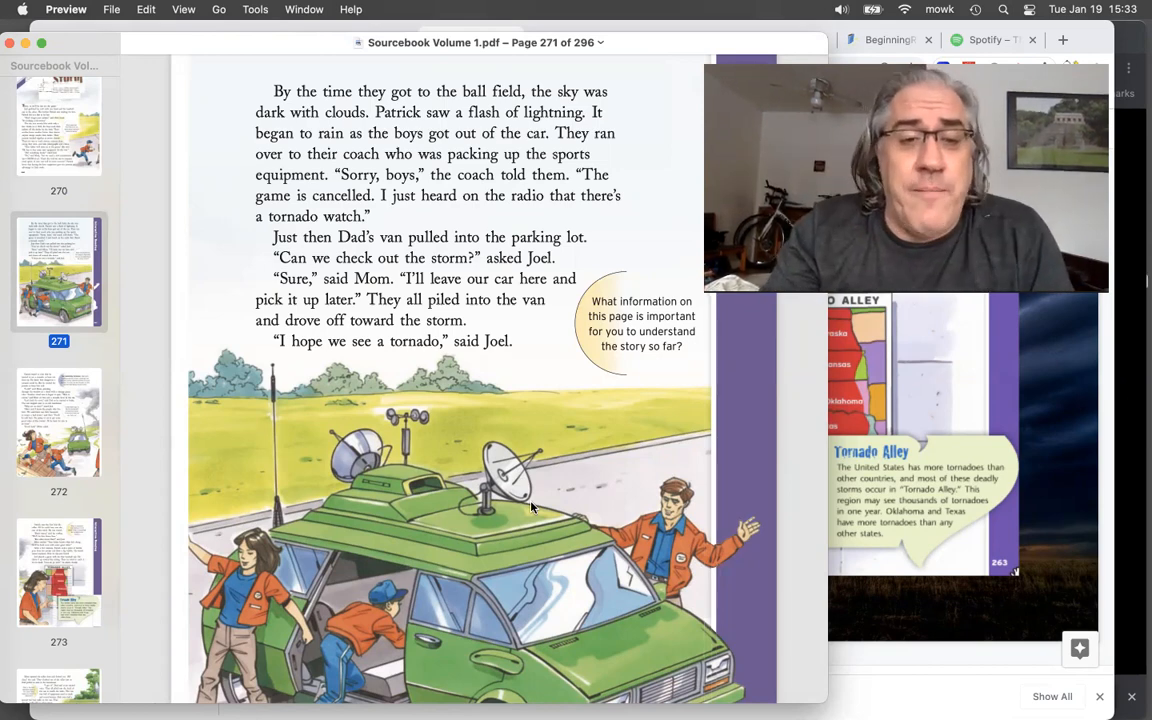
{"action": "scroll", "scroll_direction": "down", "scroll_amount": 3}
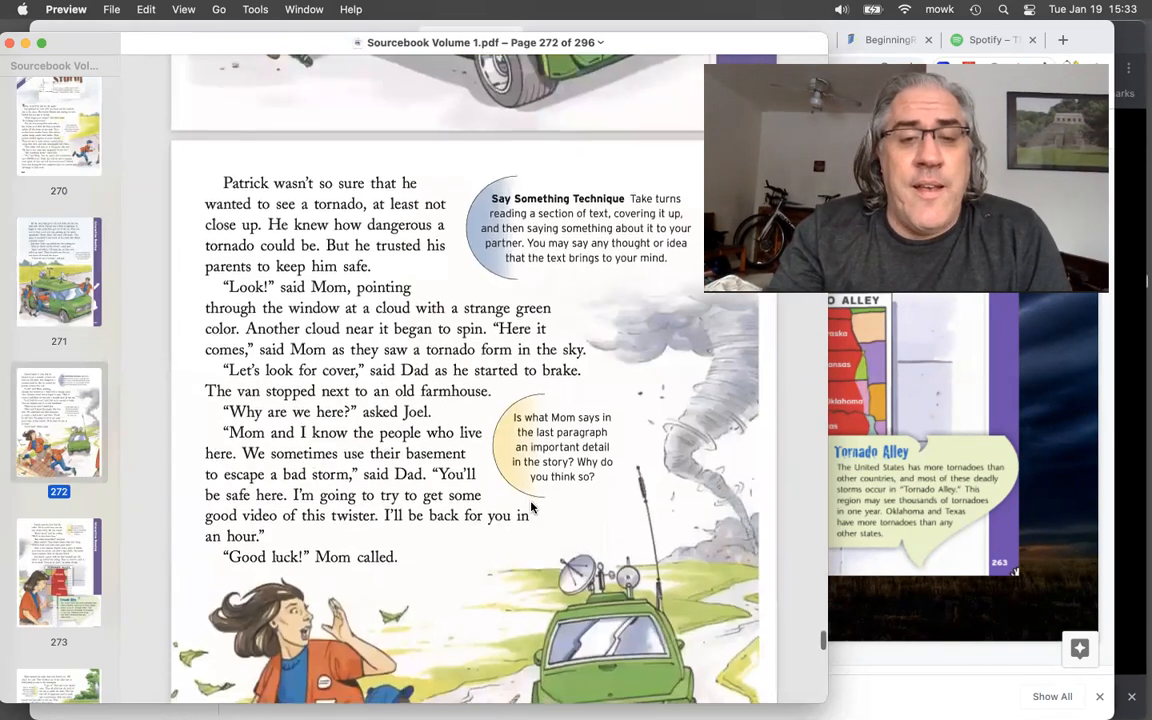
{"action": "scroll", "scroll_direction": "down", "scroll_amount": 3}
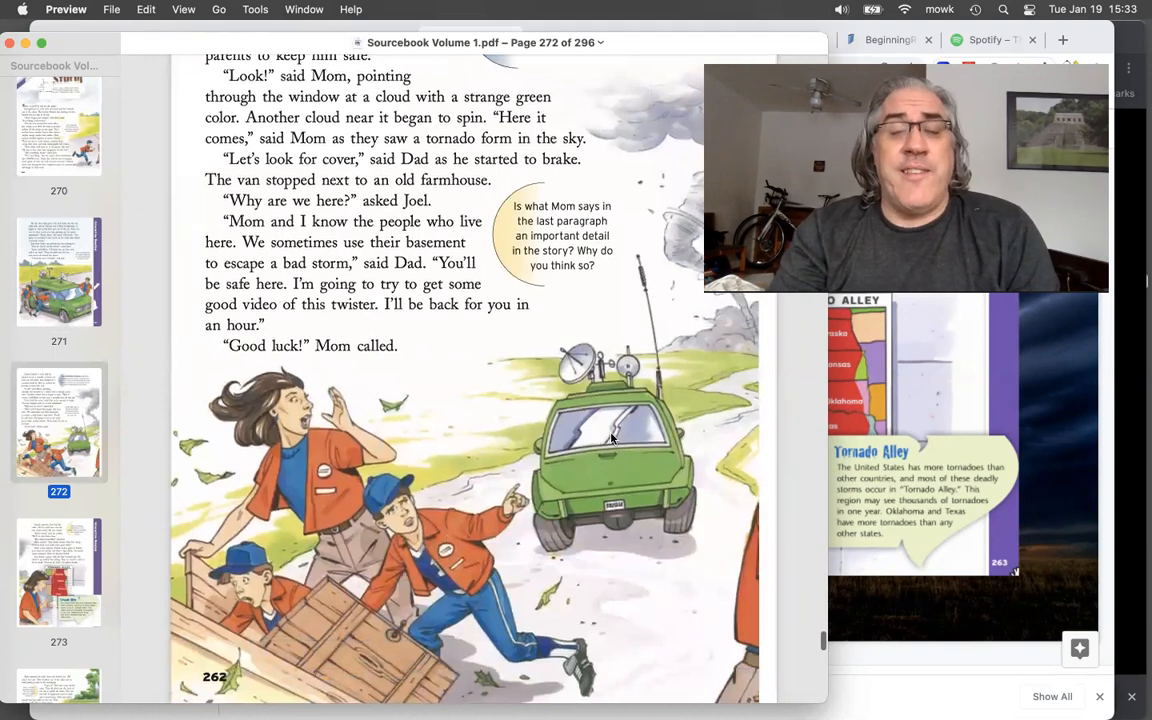
{"action": "mouse_move", "coordinate": [661, 357]}
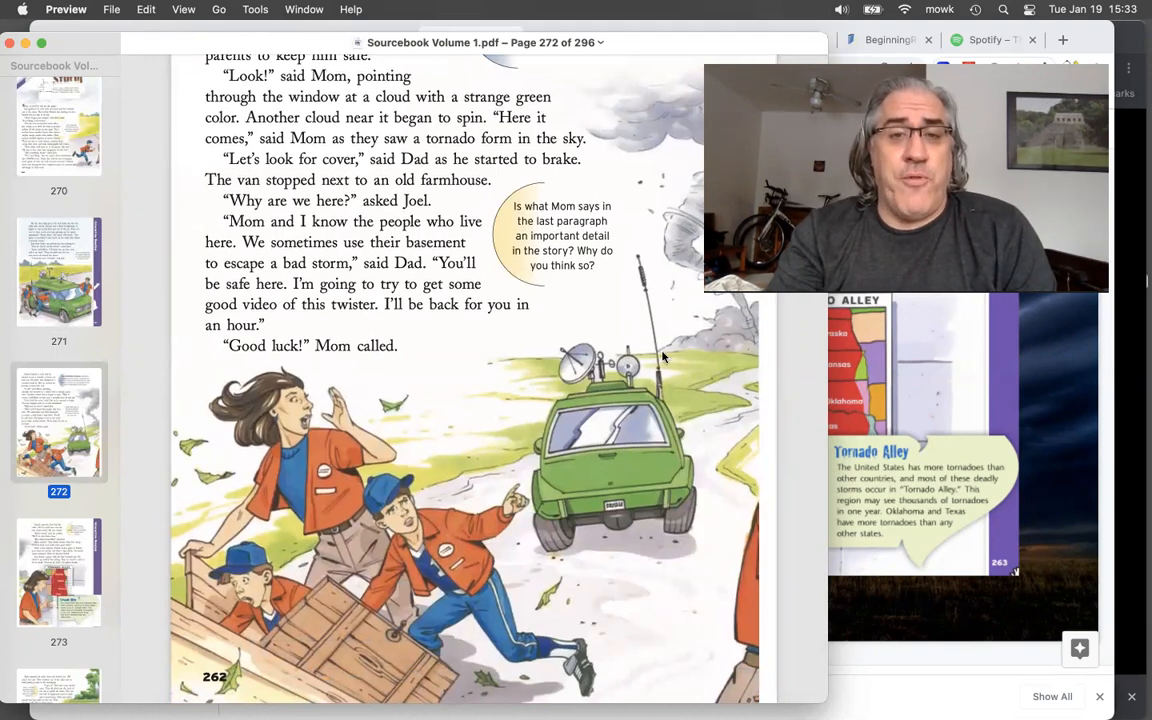
{"action": "mouse_move", "coordinate": [670, 330]}
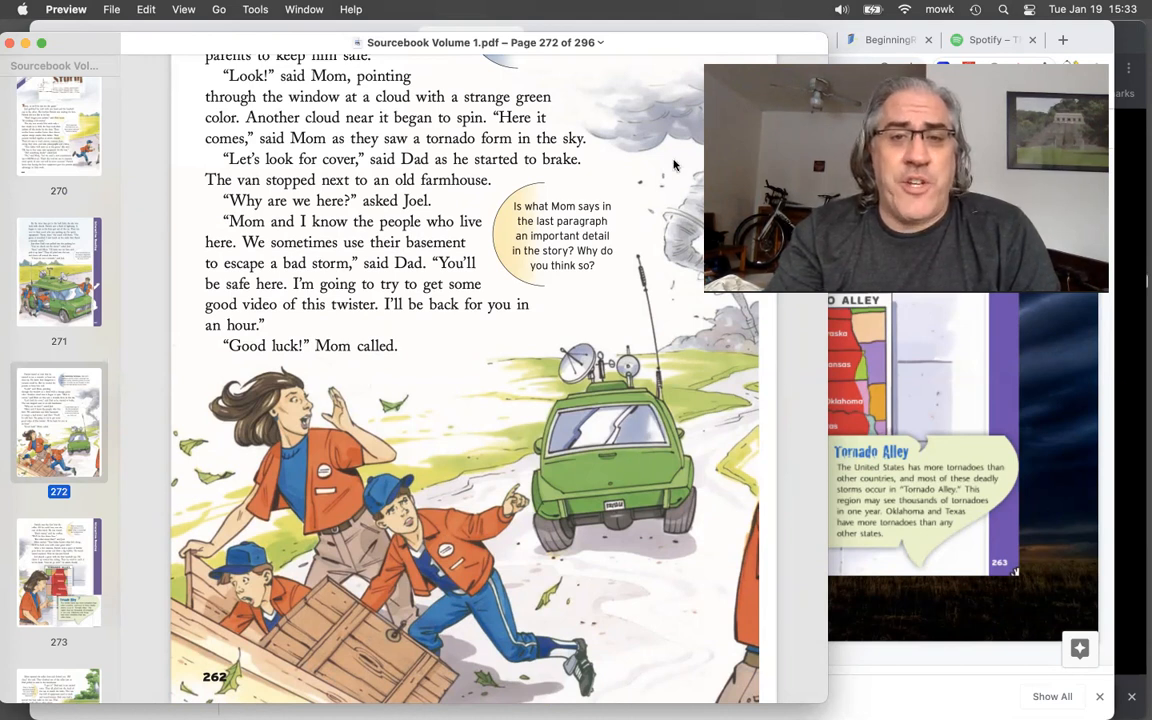
{"action": "mouse_move", "coordinate": [676, 338]}
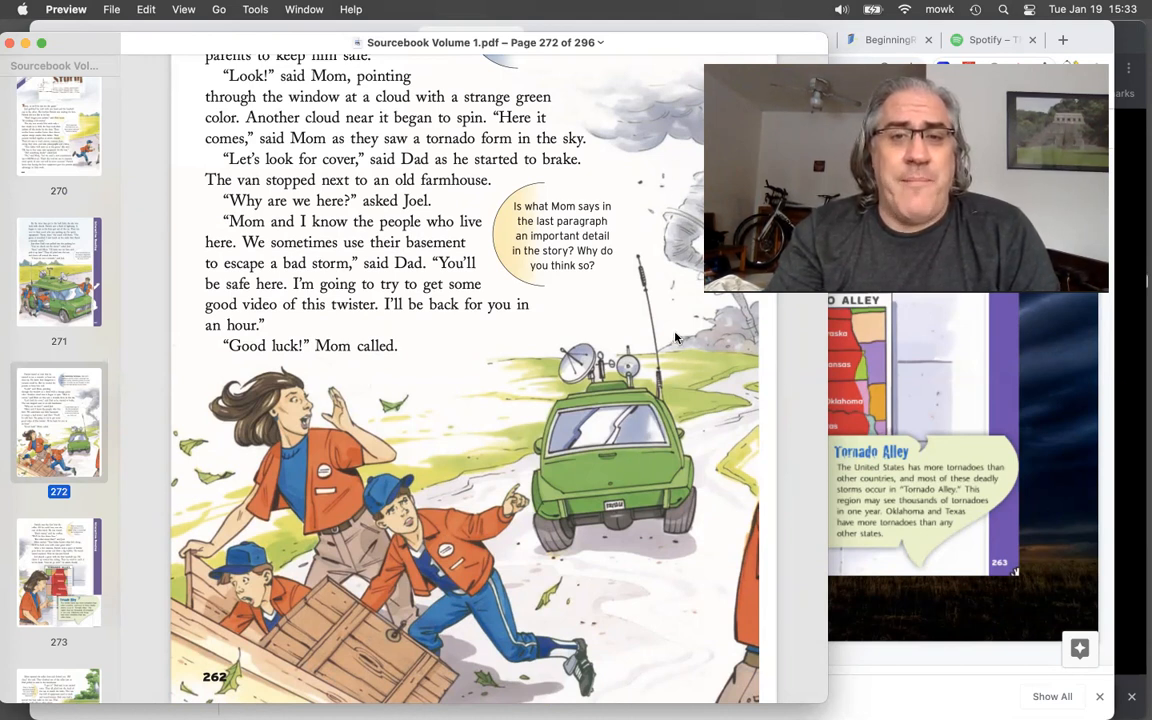
{"action": "mouse_move", "coordinate": [265, 551]}
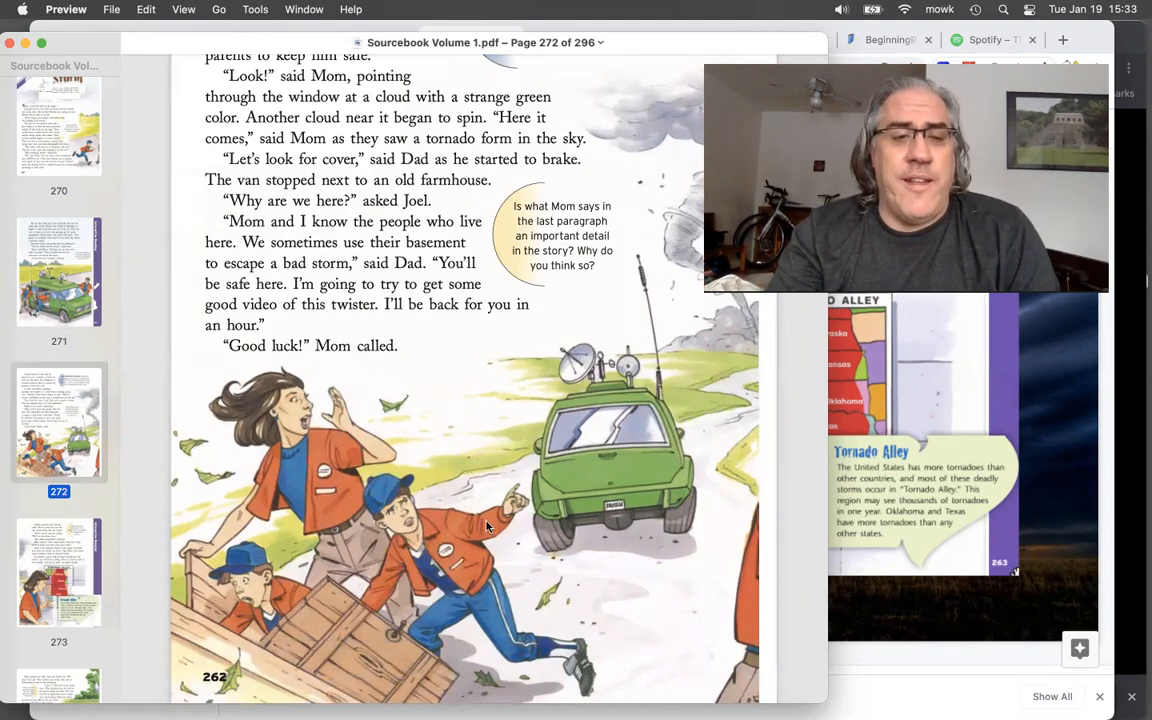
{"action": "mouse_move", "coordinate": [867, 480]}
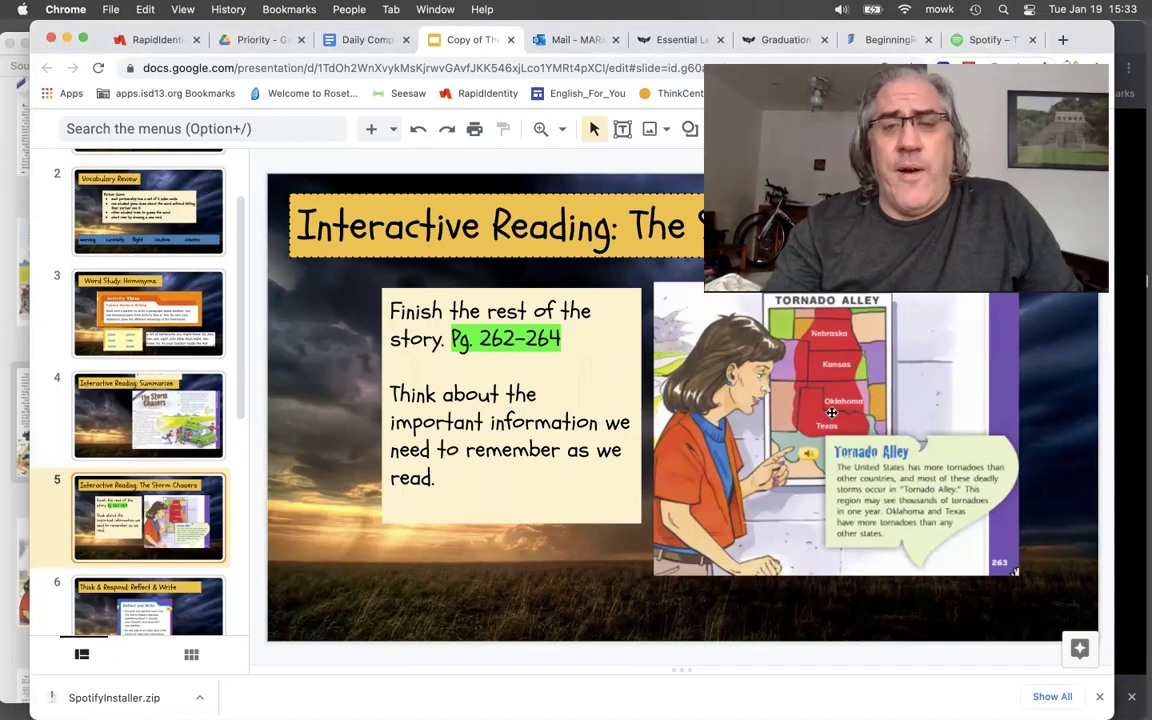
{"action": "mouse_move", "coordinate": [833, 388]}
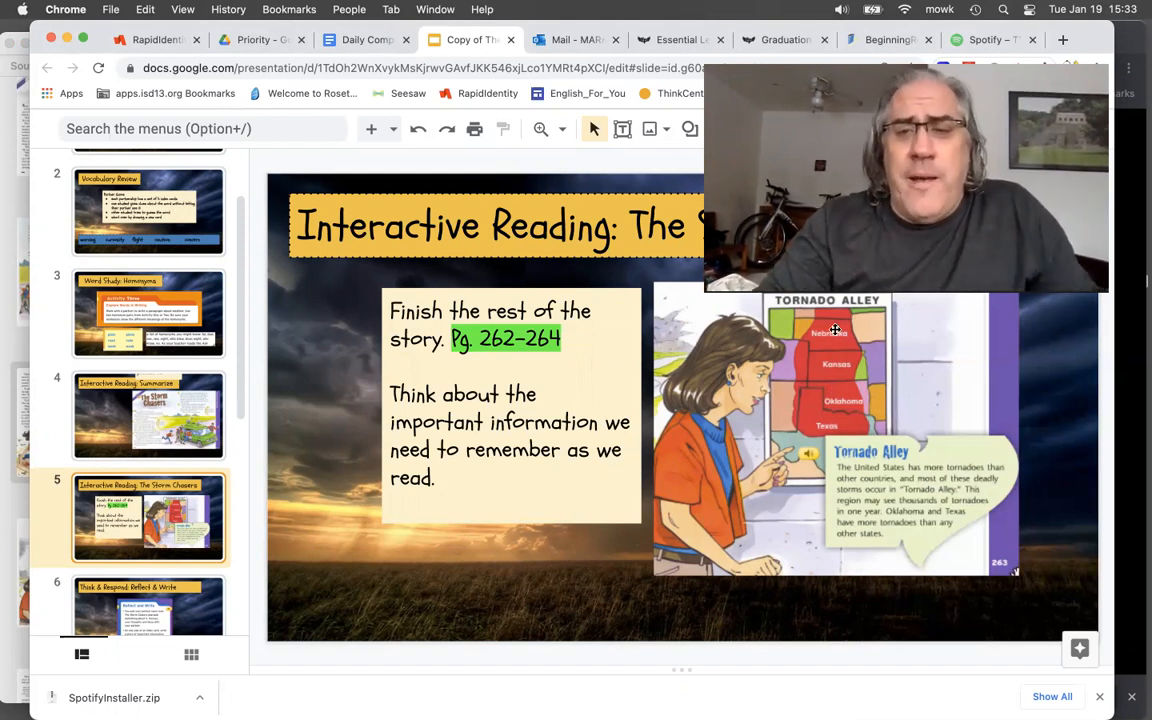
{"action": "mouse_move", "coordinate": [903, 540]}
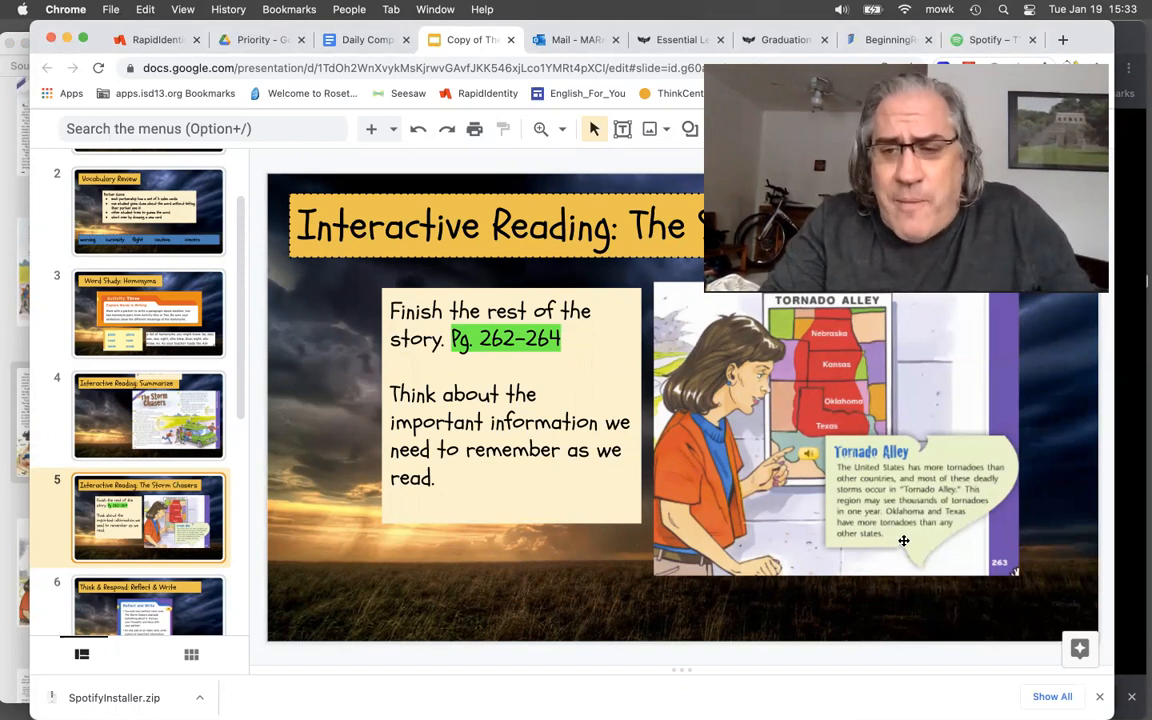
{"action": "mouse_move", "coordinate": [827, 395]}
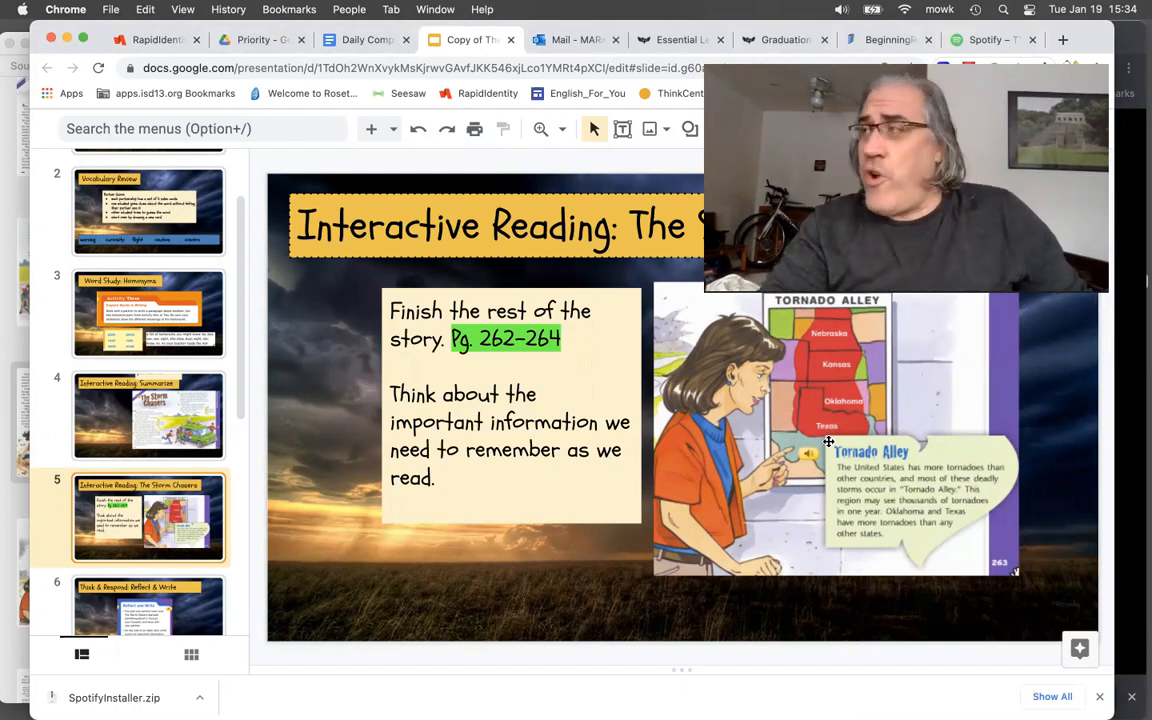
{"action": "mouse_move", "coordinate": [832, 400]}
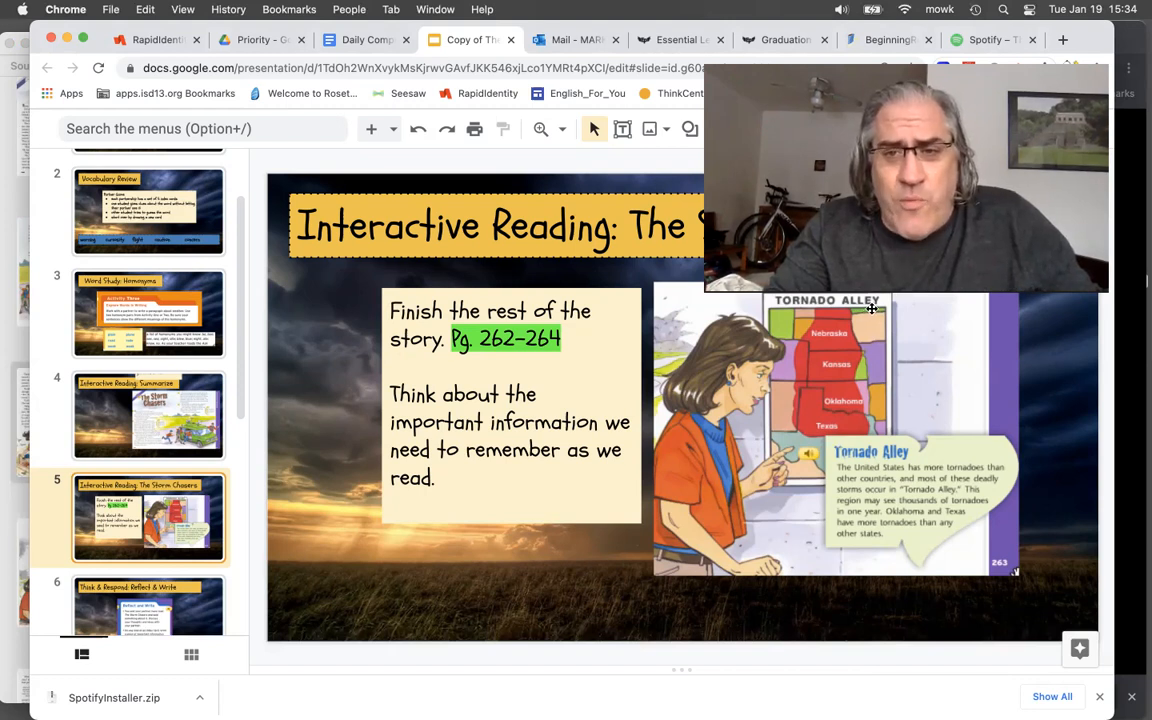
{"action": "mouse_move", "coordinate": [827, 387]}
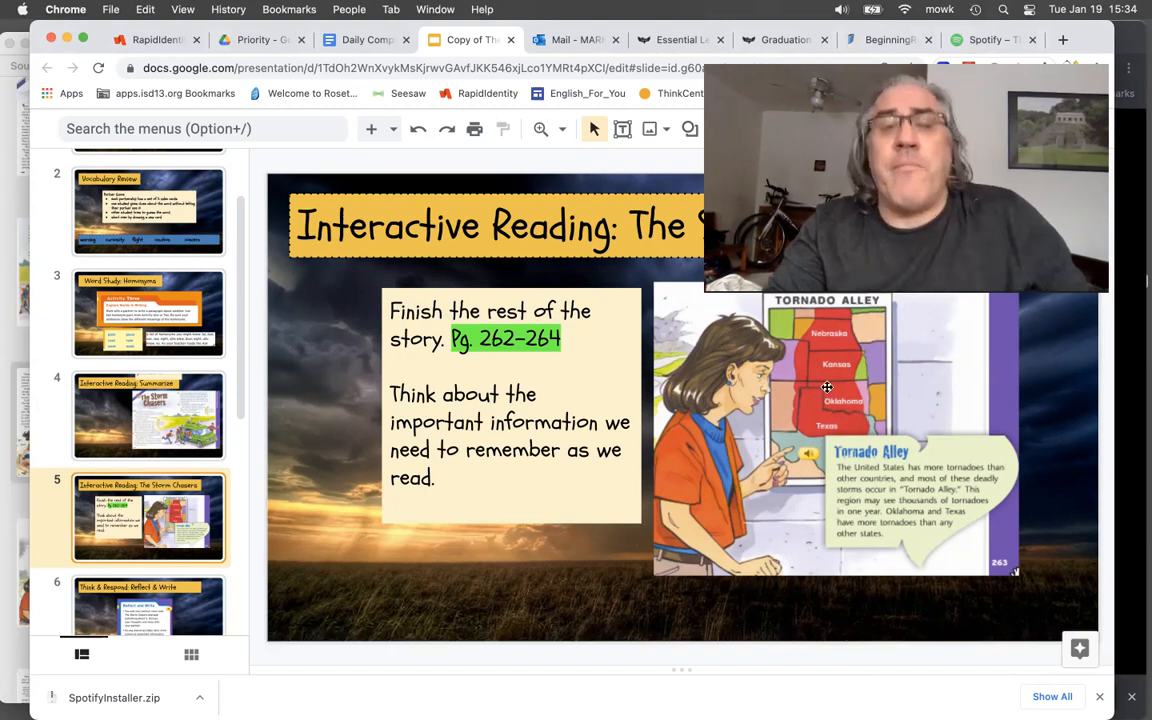
{"action": "mouse_move", "coordinate": [841, 355]}
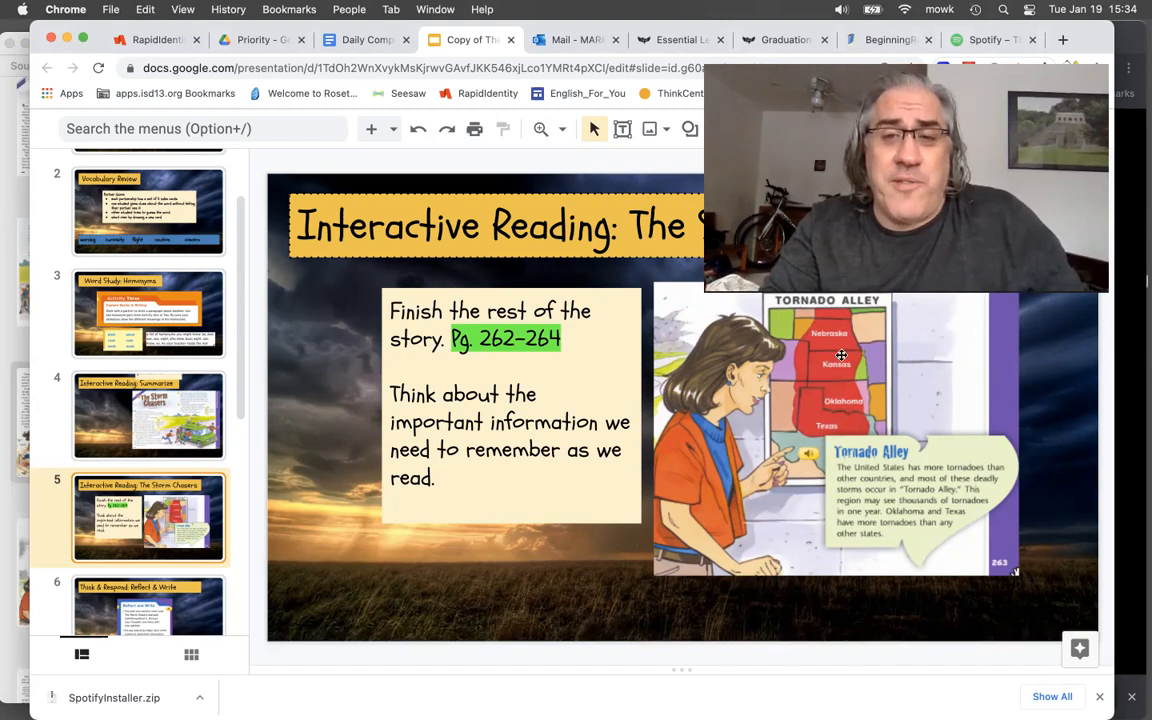
{"action": "mouse_move", "coordinate": [822, 548]}
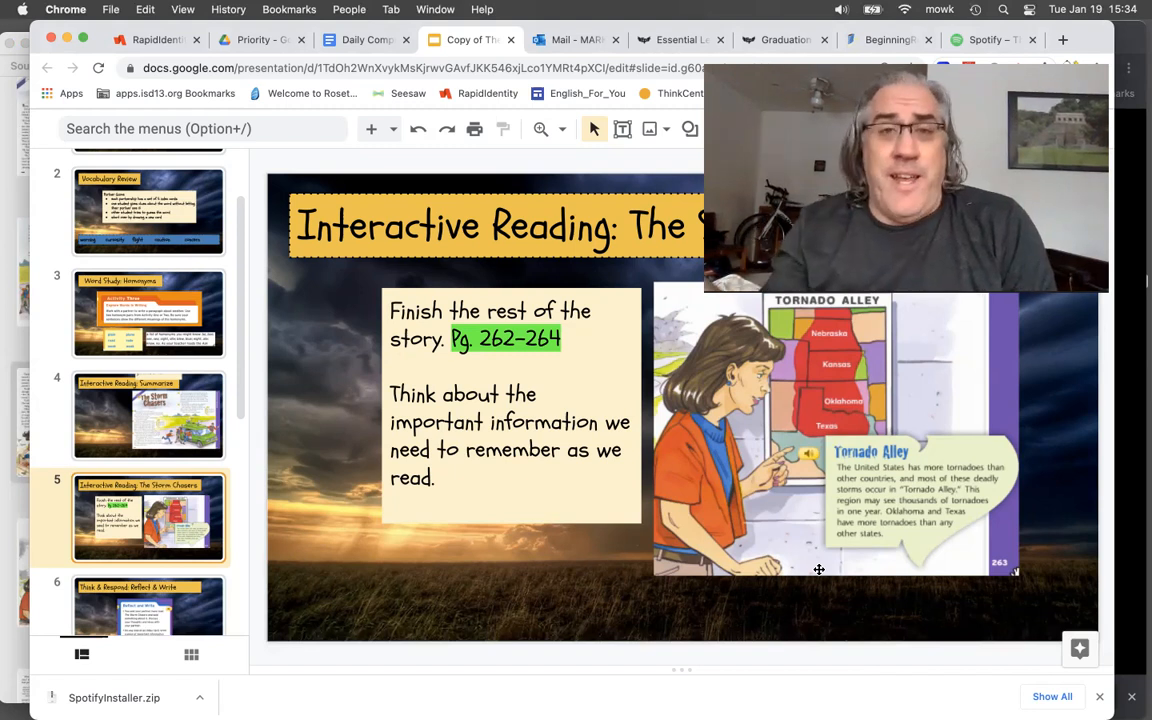
{"action": "mouse_move", "coordinate": [378, 555]}
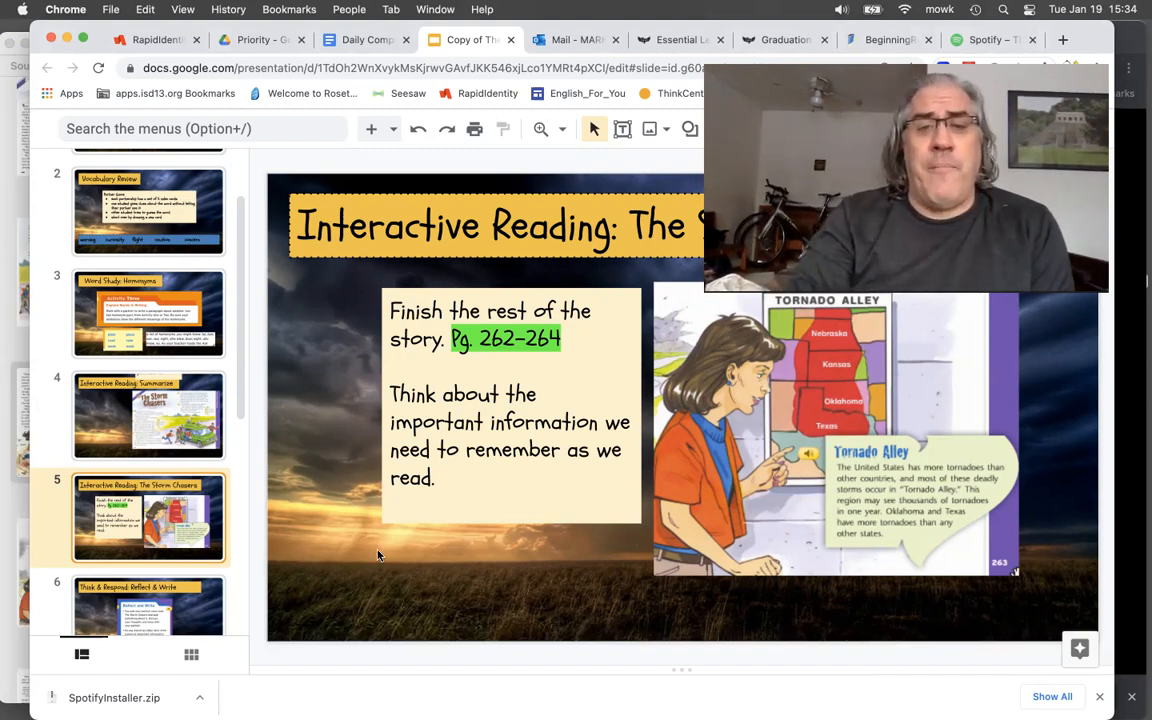
{"action": "mouse_move", "coordinate": [165, 556]}
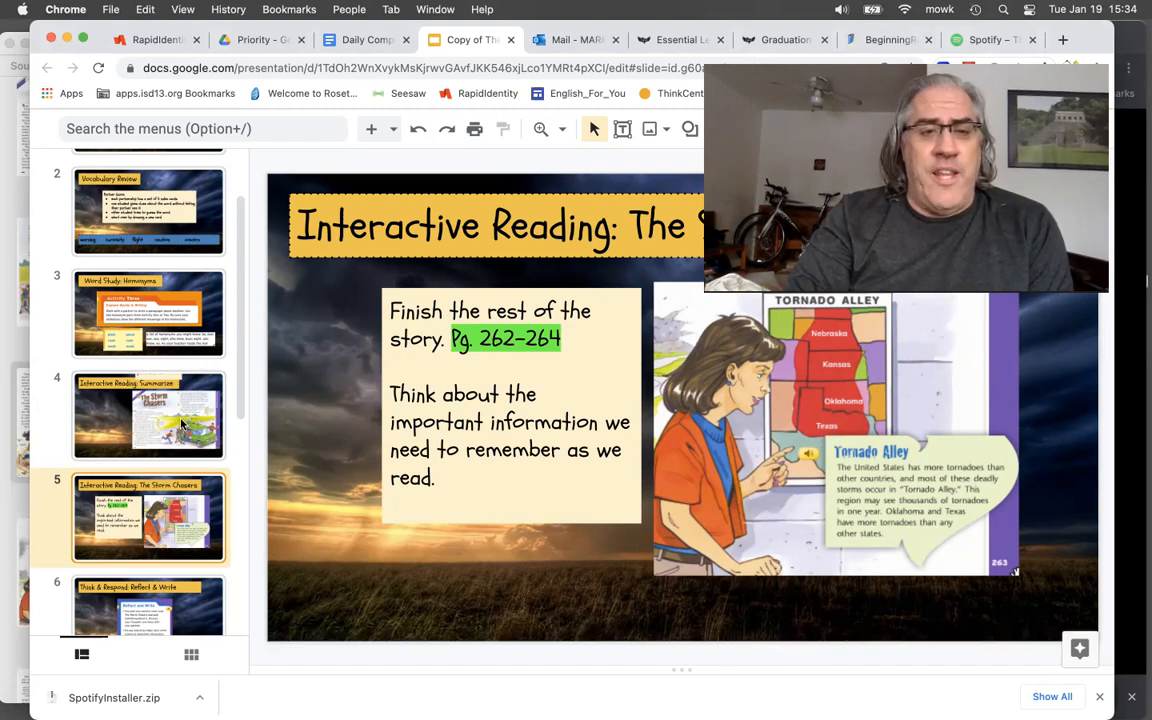
{"action": "left_click", "coordinate": [148, 414]}
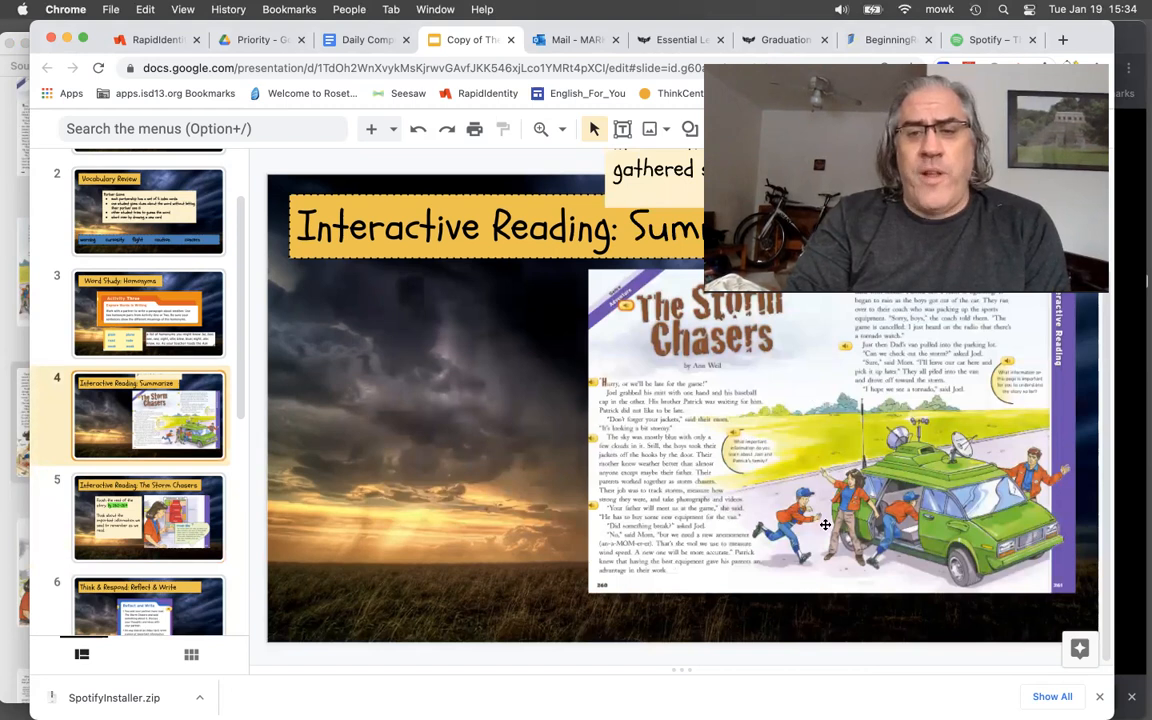
{"action": "mouse_move", "coordinate": [840, 472]}
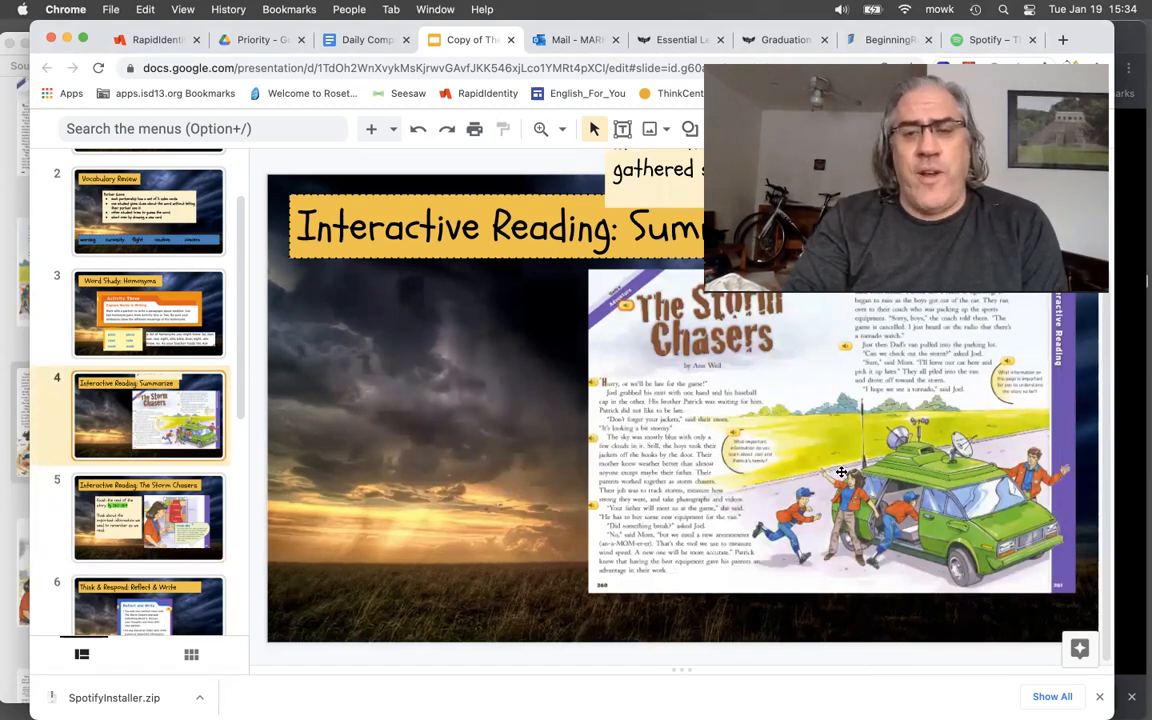
{"action": "mouse_move", "coordinate": [809, 530]}
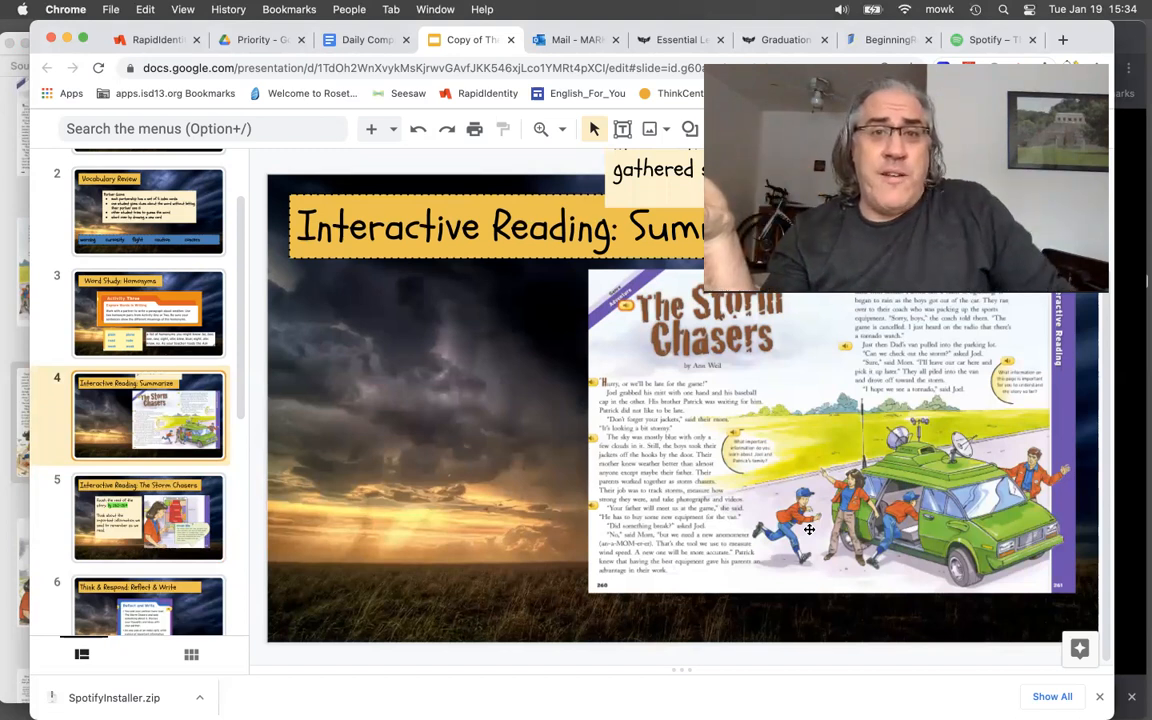
{"action": "mouse_move", "coordinate": [427, 403]}
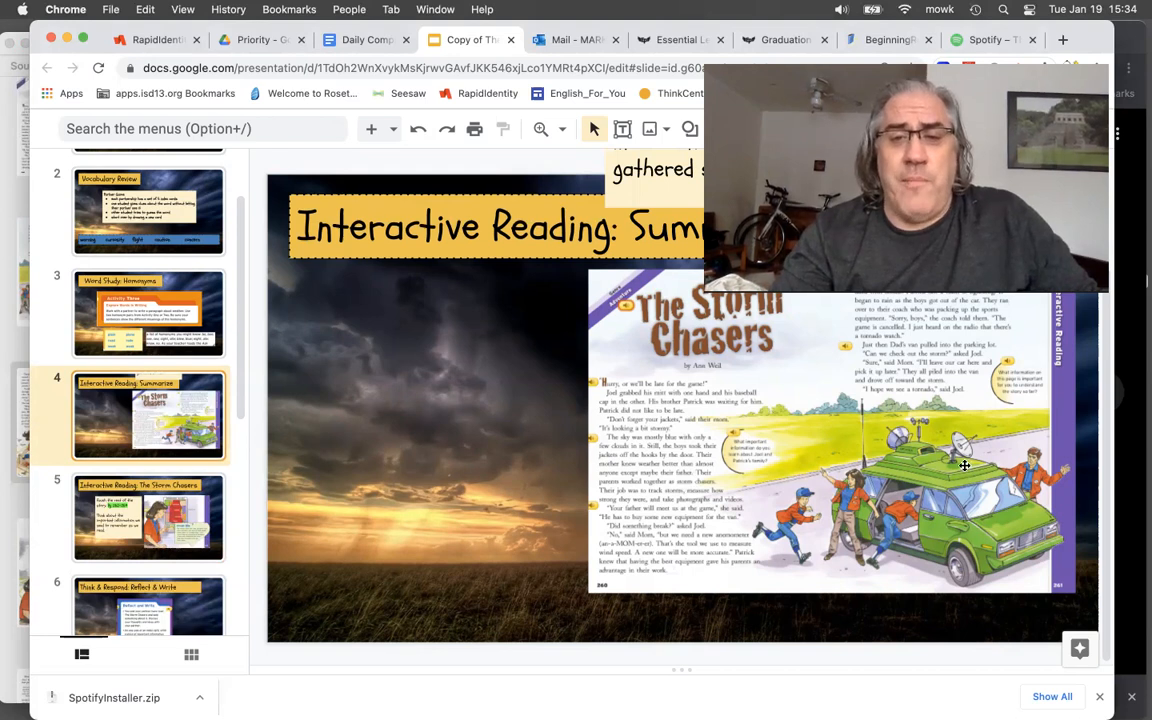
{"action": "mouse_move", "coordinate": [916, 496]}
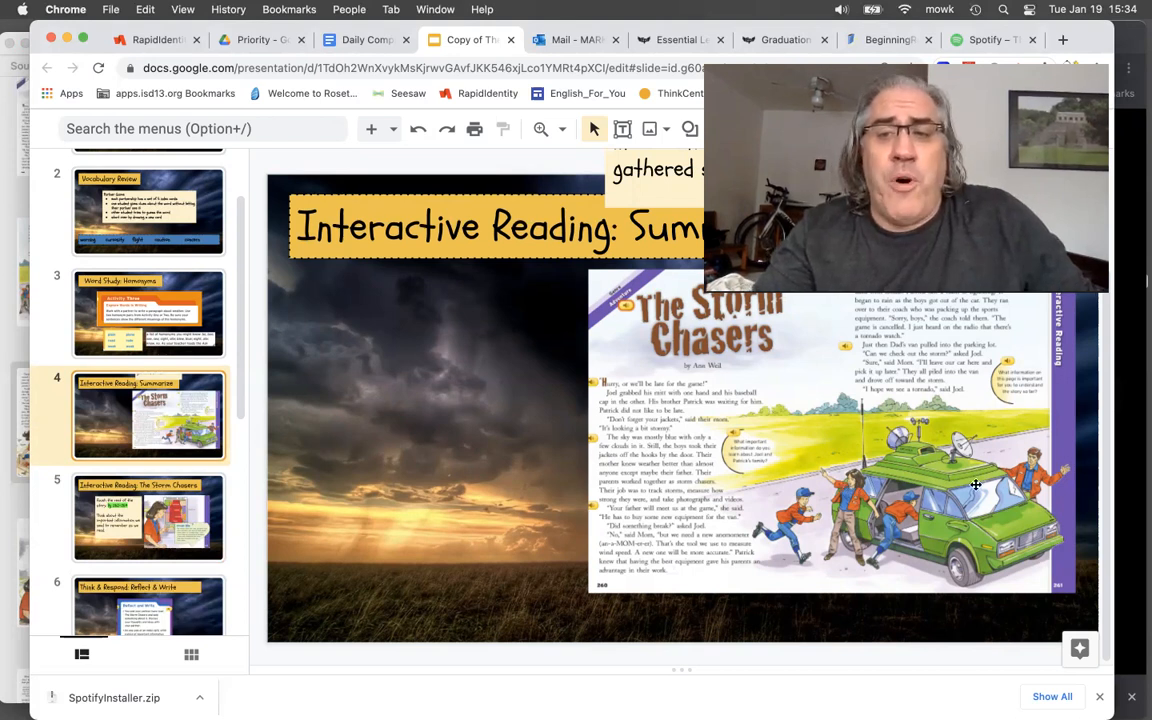
{"action": "mouse_move", "coordinate": [996, 500]}
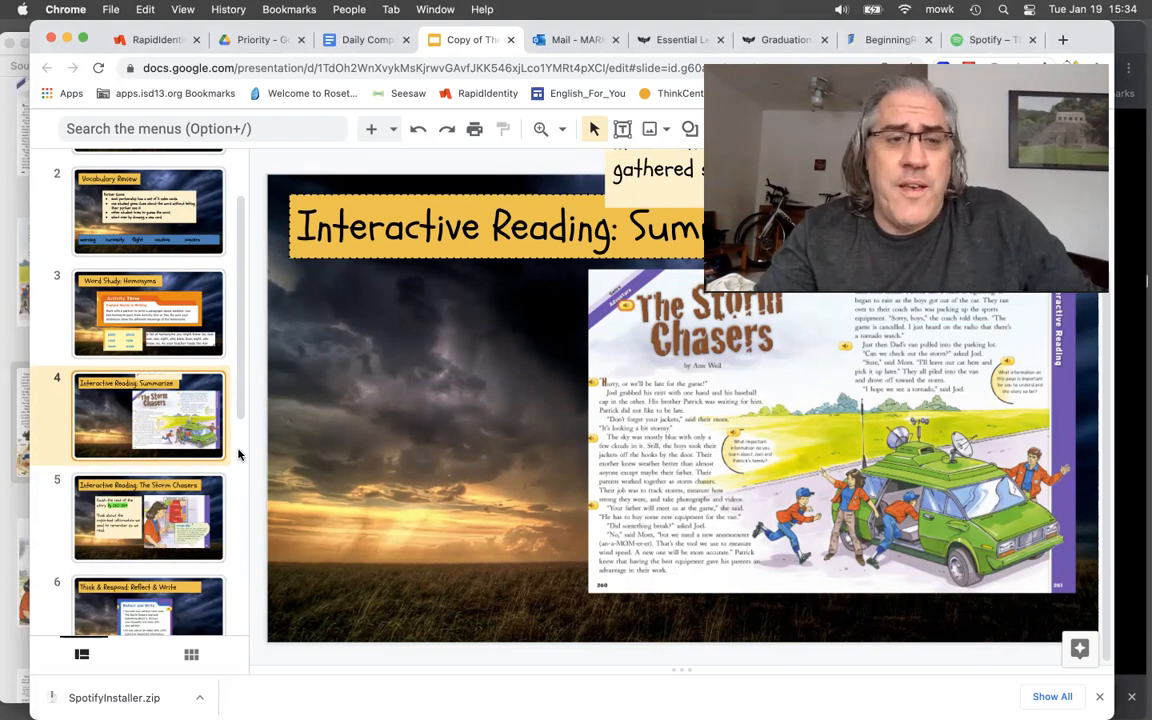
- Open slide 5, 'Interactive Reading: The Storm Chasers', from the filmstrip
{"action": "left_click", "coordinate": [148, 517]}
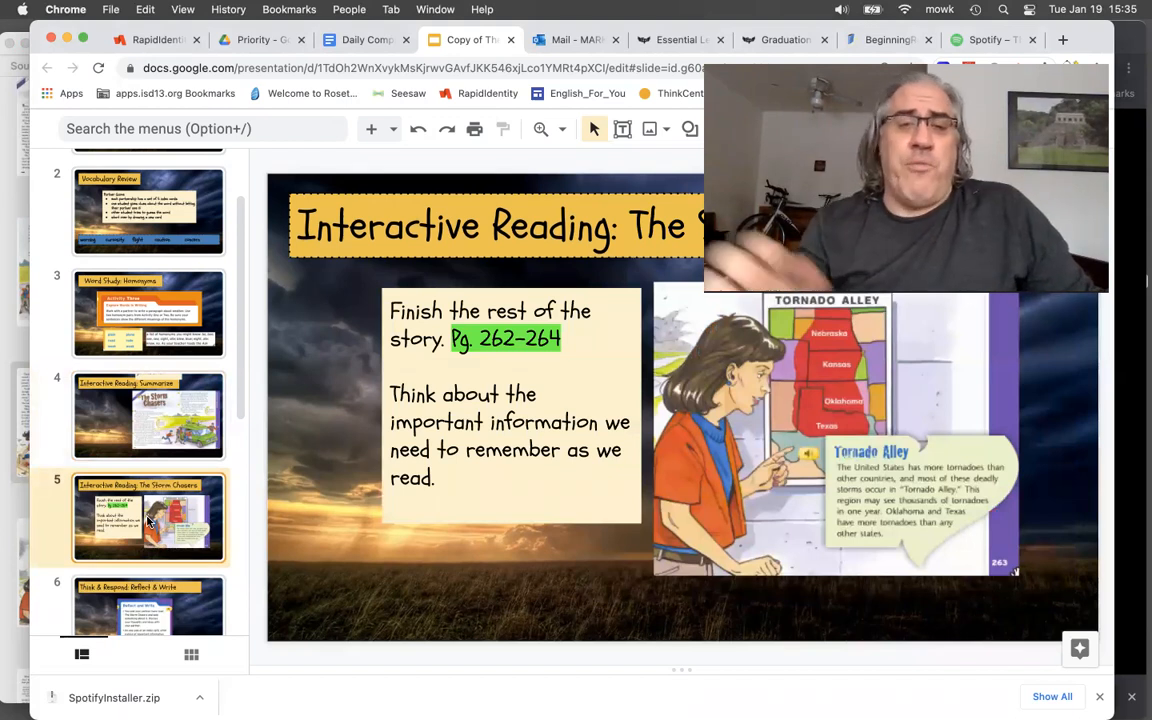
{"action": "mouse_move", "coordinate": [320, 457]}
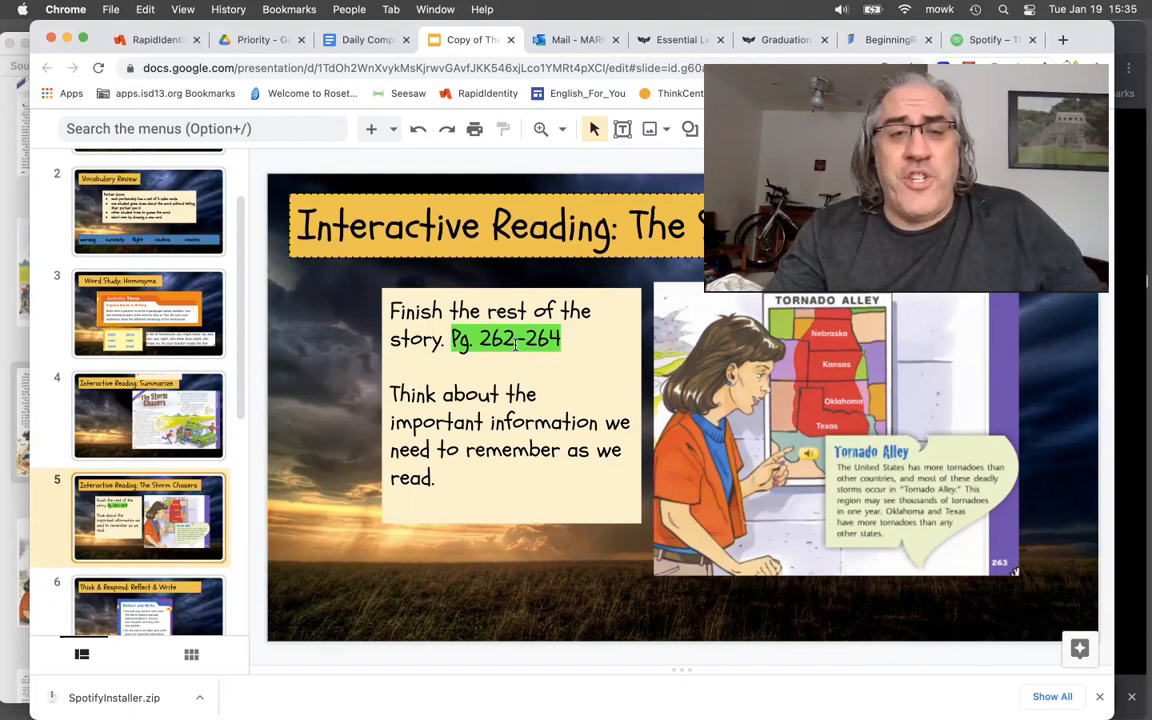
{"action": "mouse_move", "coordinate": [510, 340]}
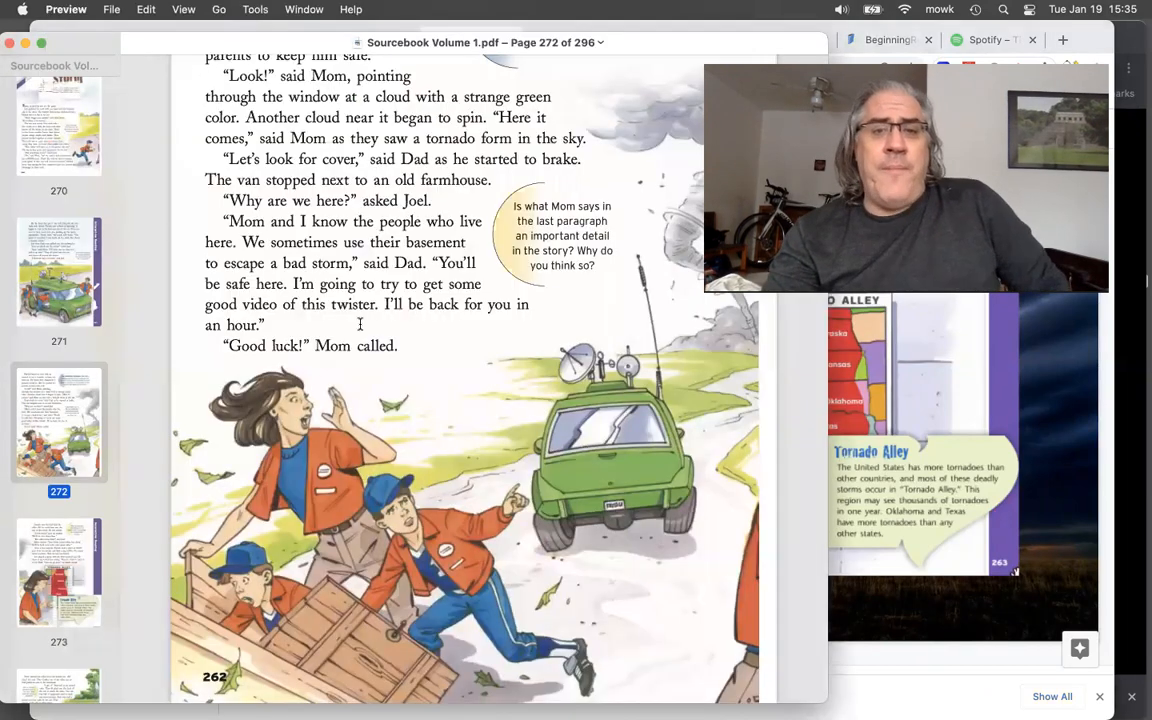
{"action": "mouse_move", "coordinate": [575, 434]}
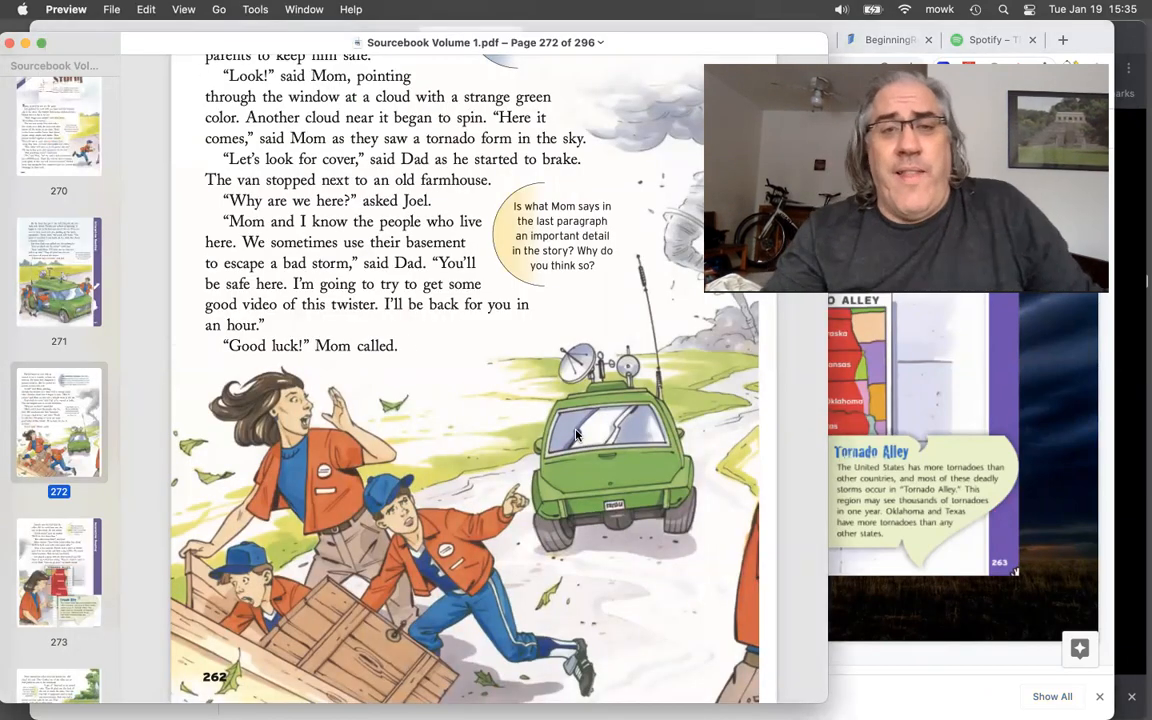
{"action": "mouse_move", "coordinate": [583, 450]}
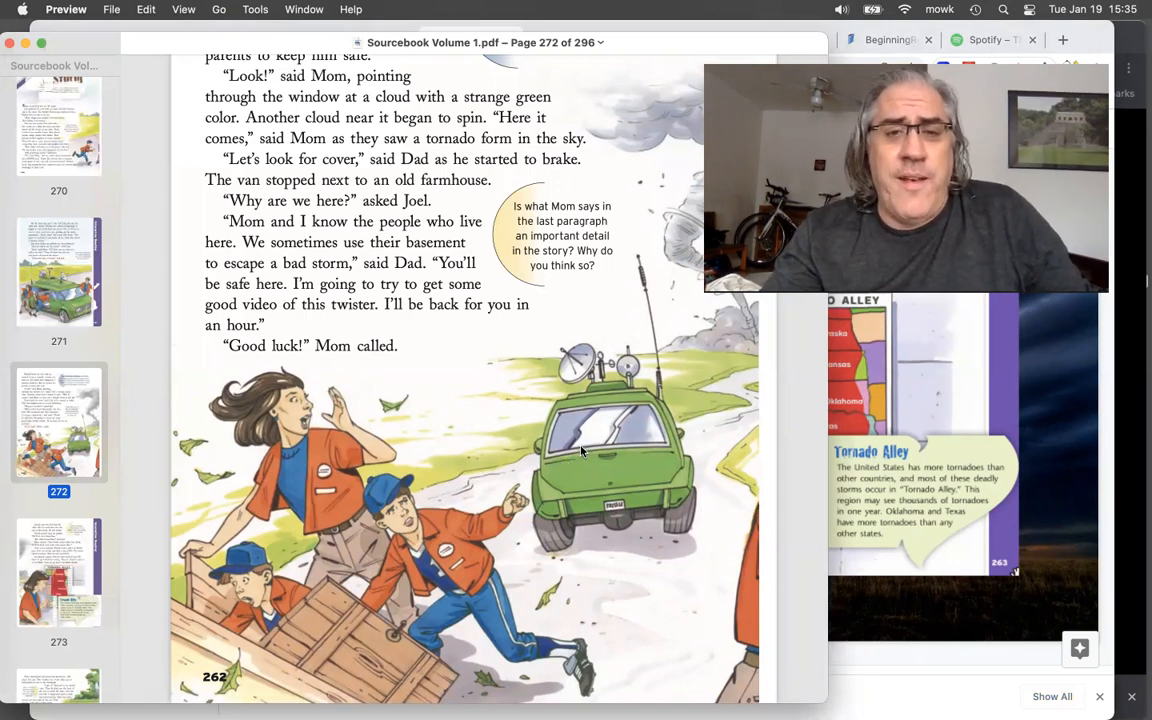
{"action": "mouse_move", "coordinate": [685, 294]}
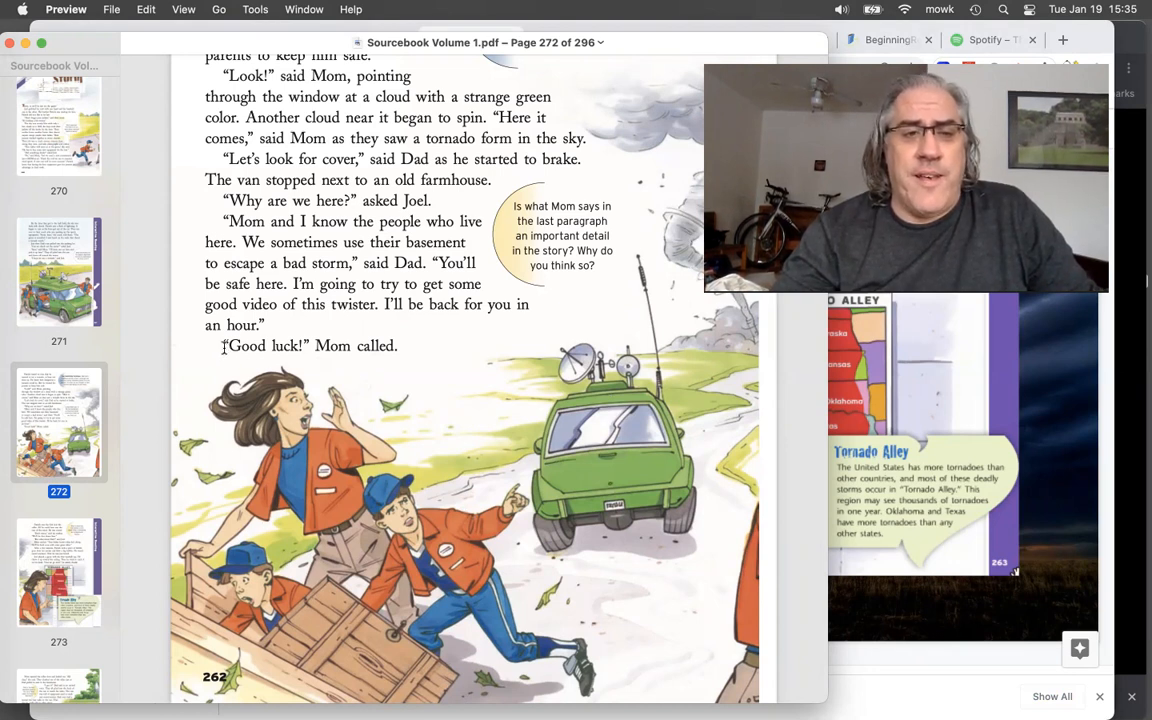
{"action": "mouse_move", "coordinate": [272, 566]}
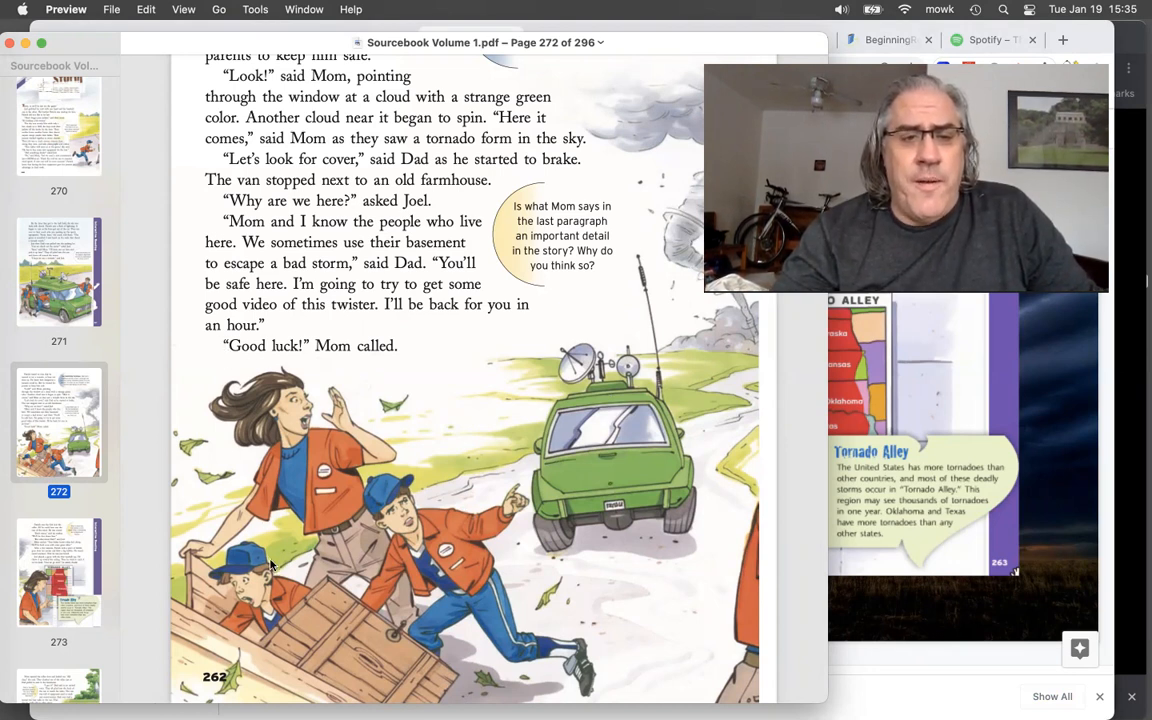
- Scroll from PDF page 272 to page 273, where the family waits in the cellar
{"action": "scroll", "scroll_direction": "down", "scroll_amount": 3}
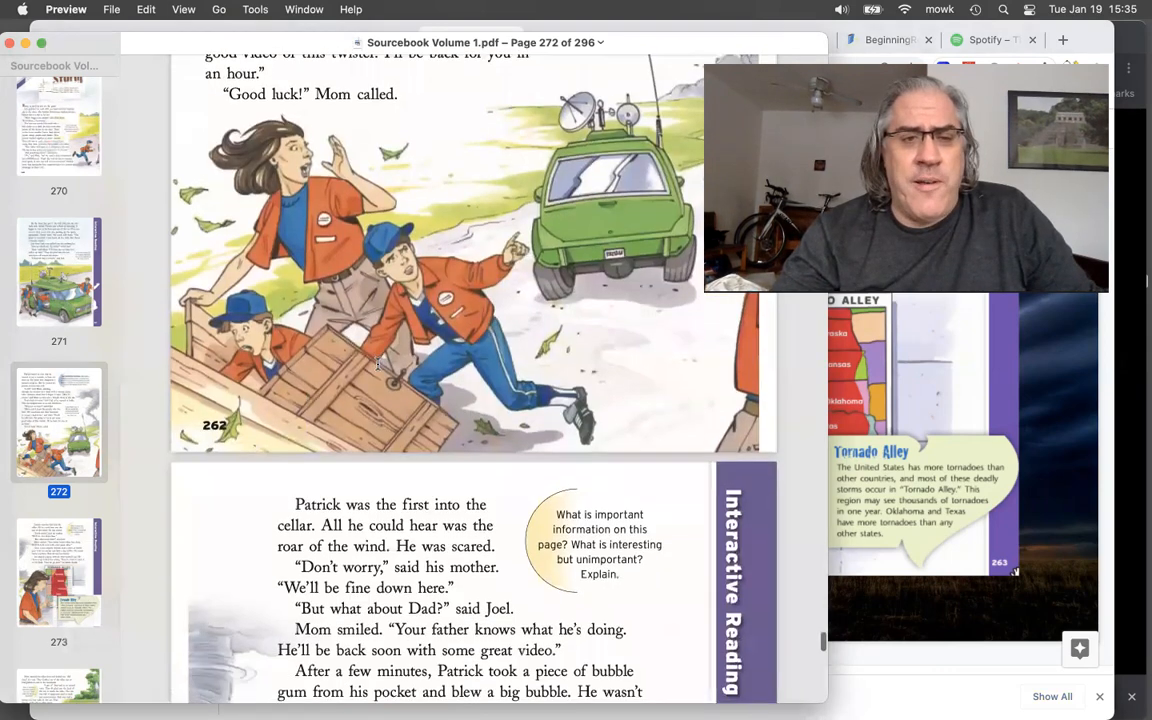
{"action": "scroll", "scroll_direction": "down", "scroll_amount": 3}
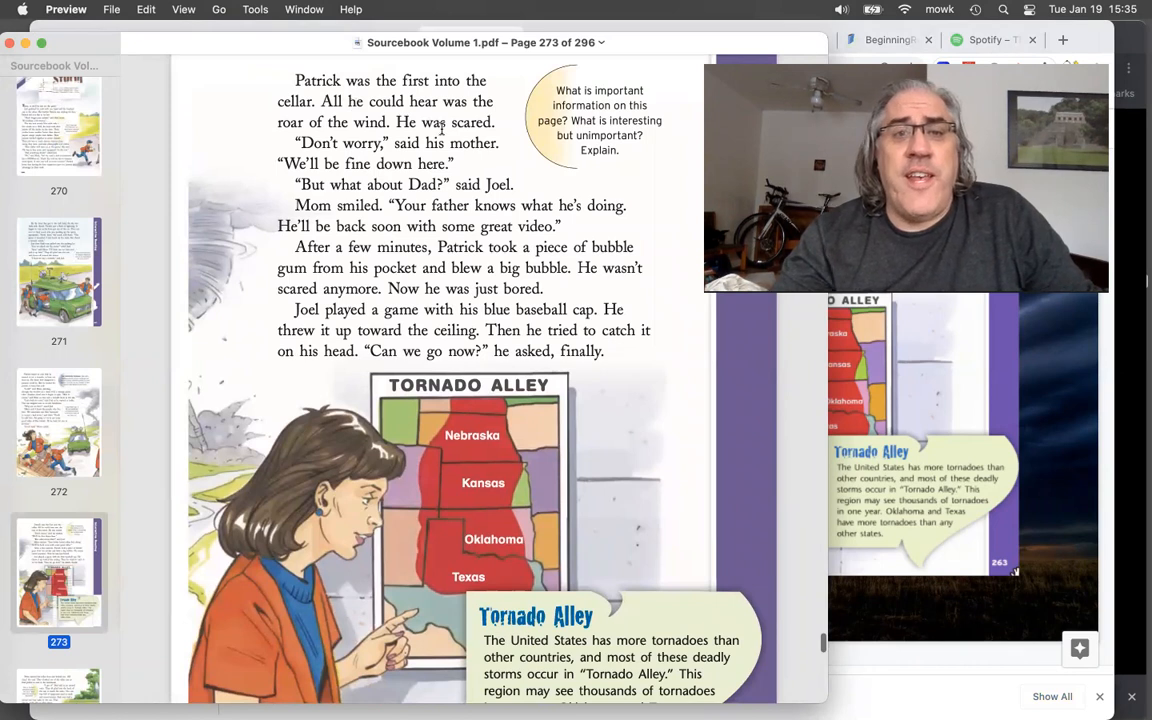
{"action": "mouse_move", "coordinate": [325, 128]}
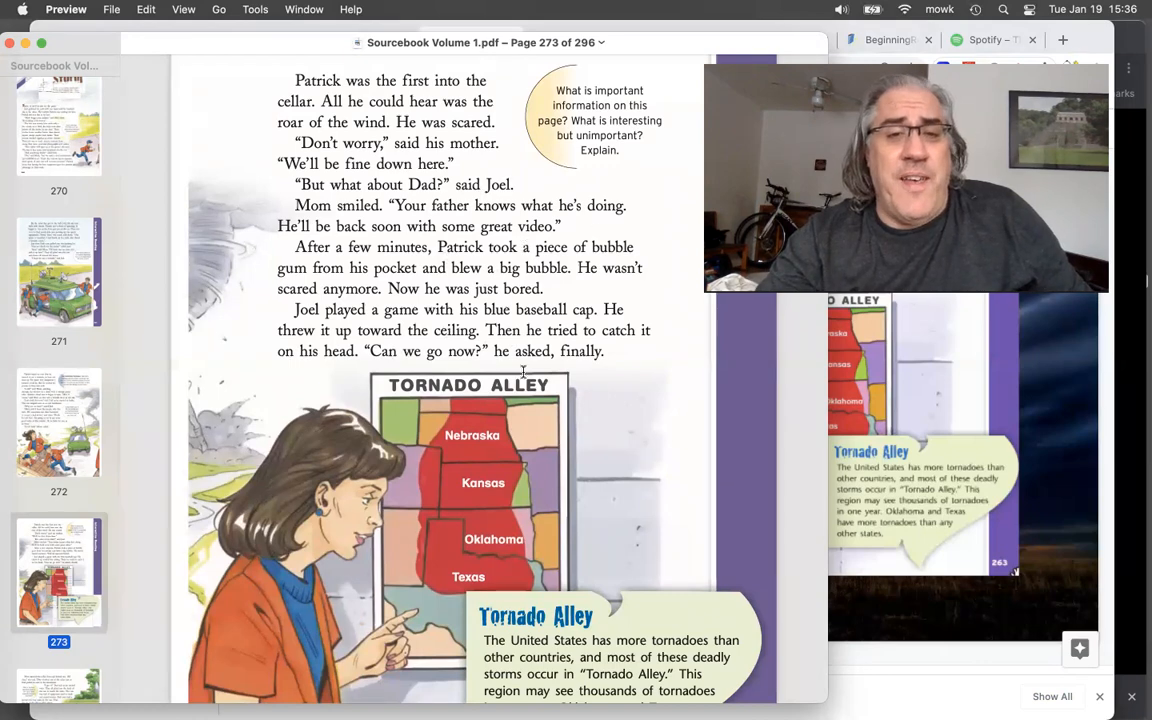
{"action": "scroll", "scroll_direction": "down", "scroll_amount": 3}
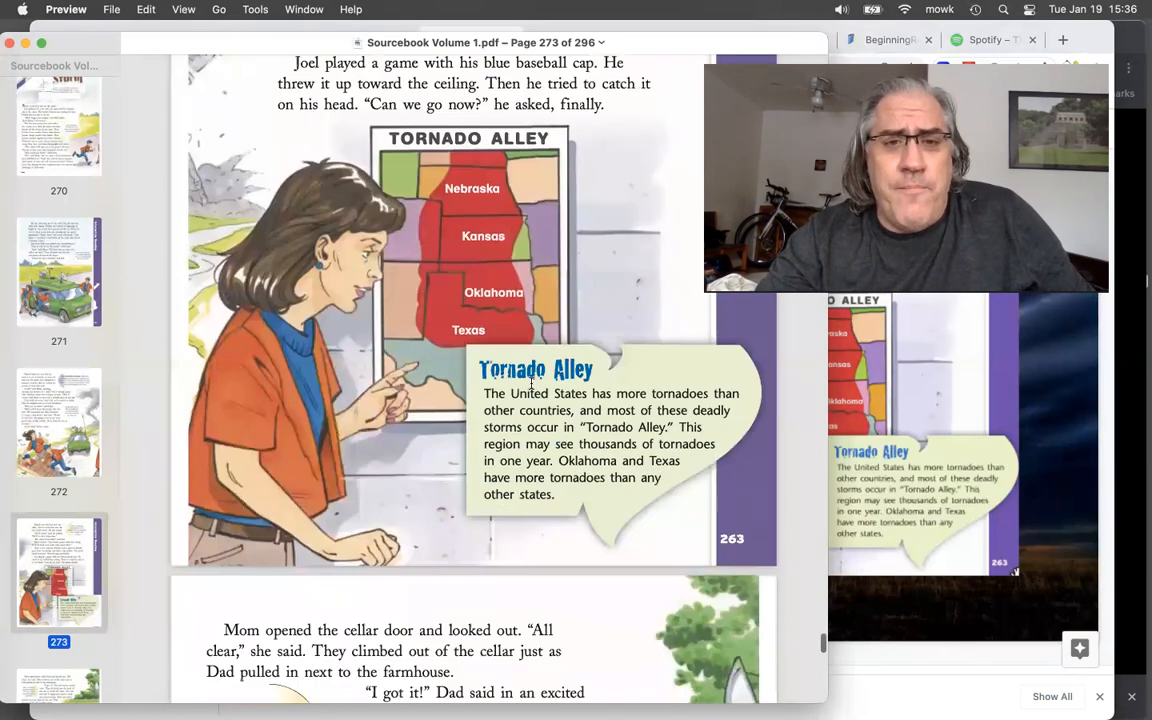
- Scroll on to PDF page 274, where Dad shows the tornado video
{"action": "scroll", "scroll_direction": "down", "scroll_amount": 3}
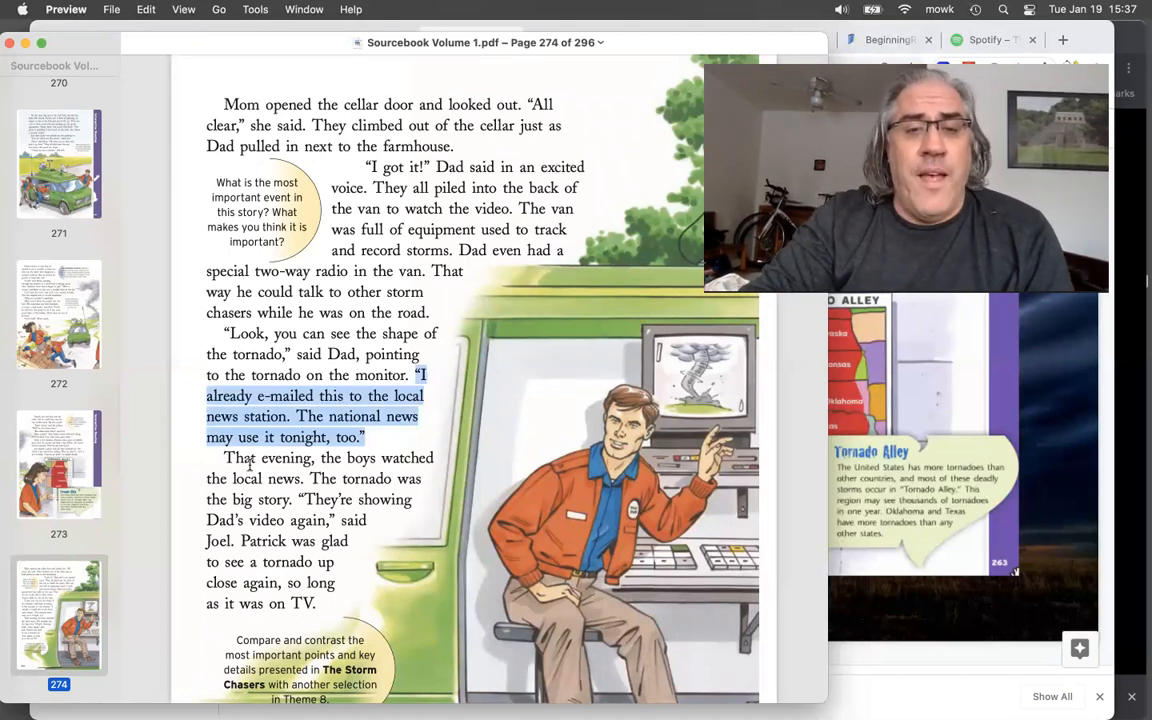
- Deselect the e-mailed video passage and scroll to the end of page 274
{"action": "left_click", "coordinate": [250, 470]}
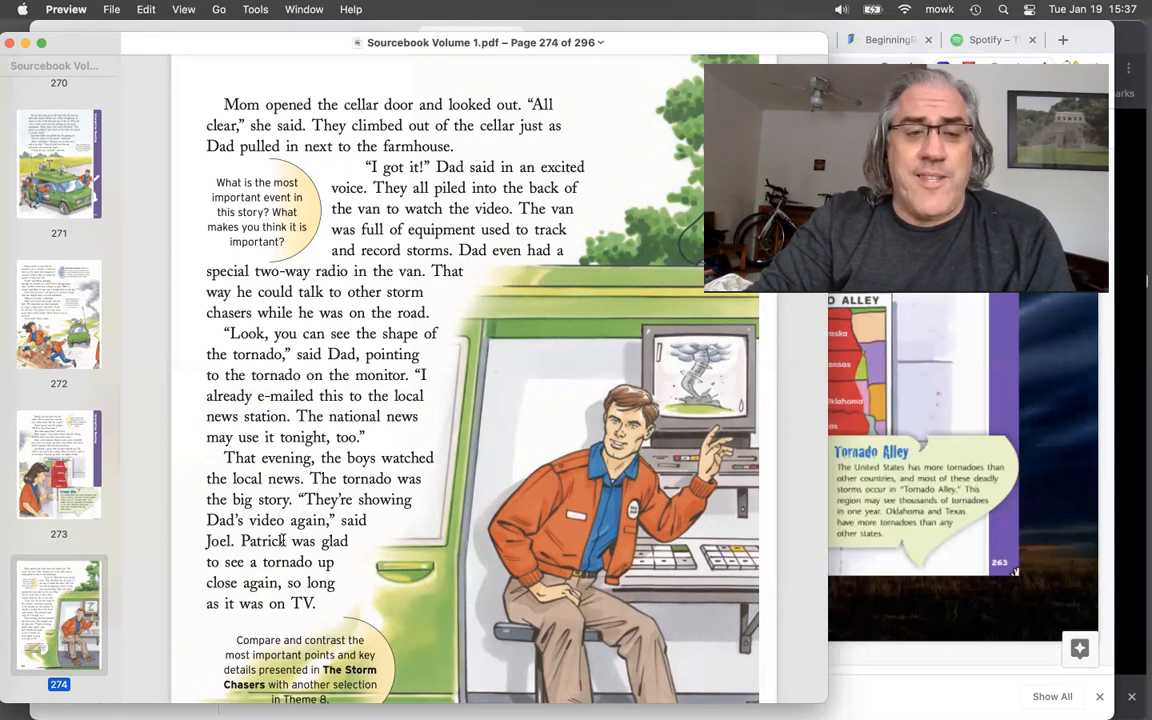
{"action": "scroll", "scroll_direction": "down", "scroll_amount": 3}
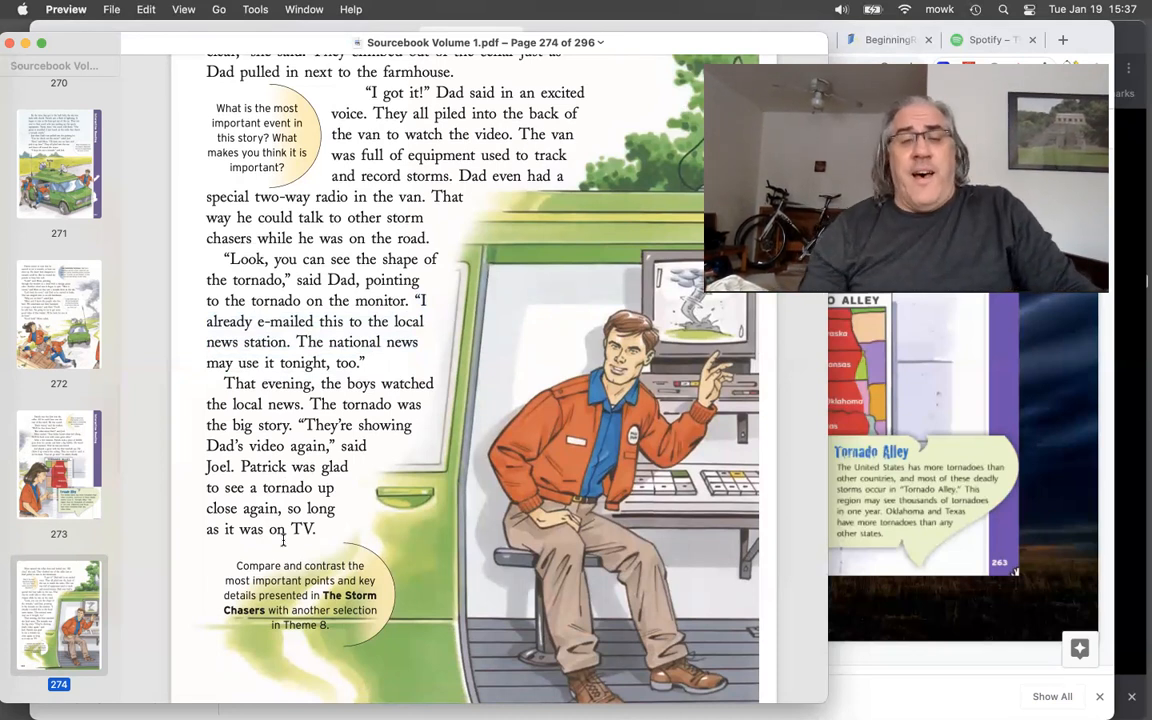
{"action": "mouse_move", "coordinate": [648, 438]}
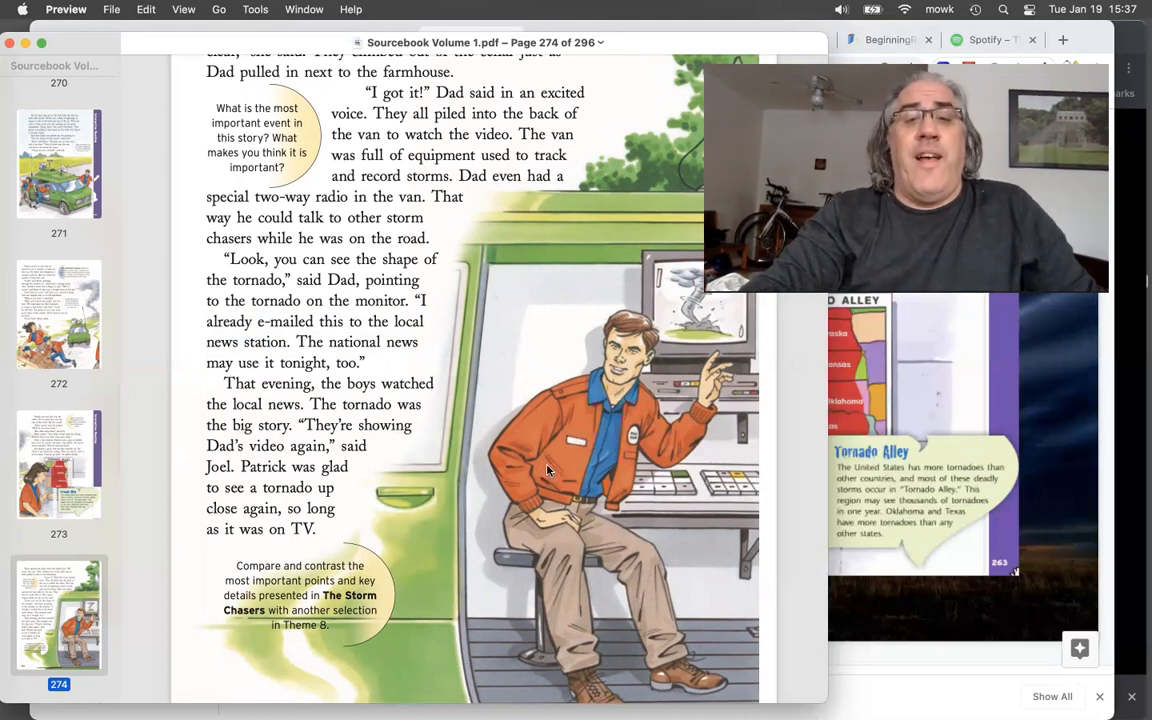
{"action": "mouse_move", "coordinate": [578, 459]}
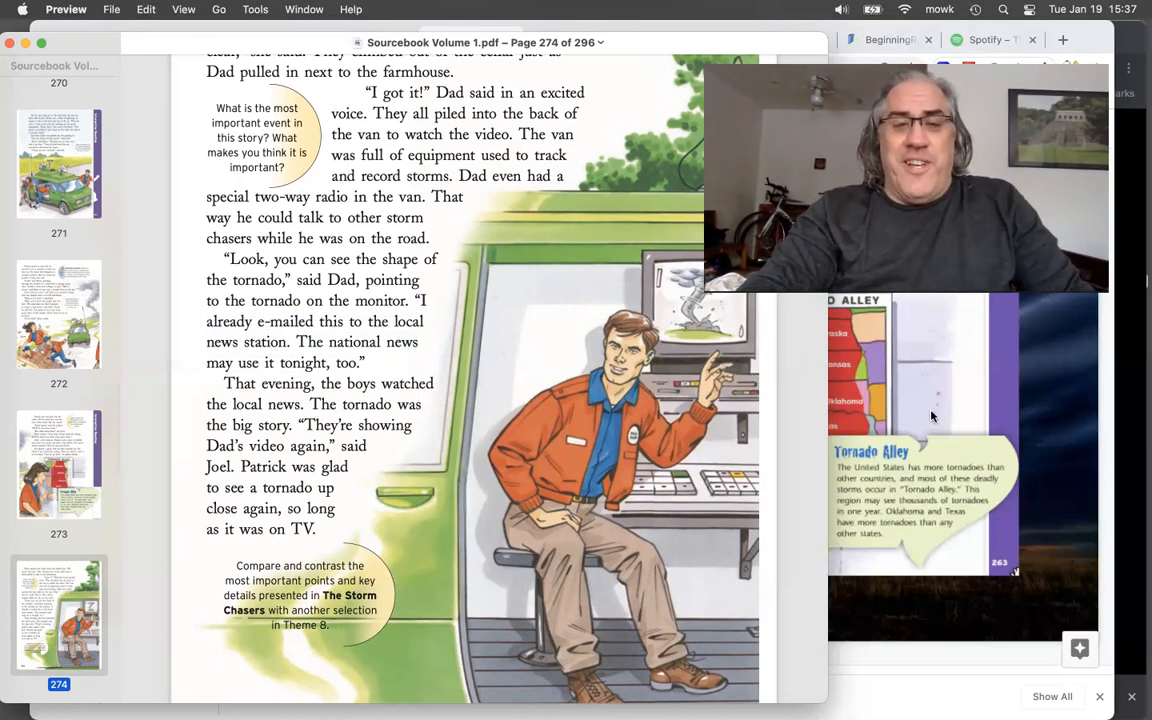
{"action": "scroll", "scroll_direction": "down", "scroll_amount": 3}
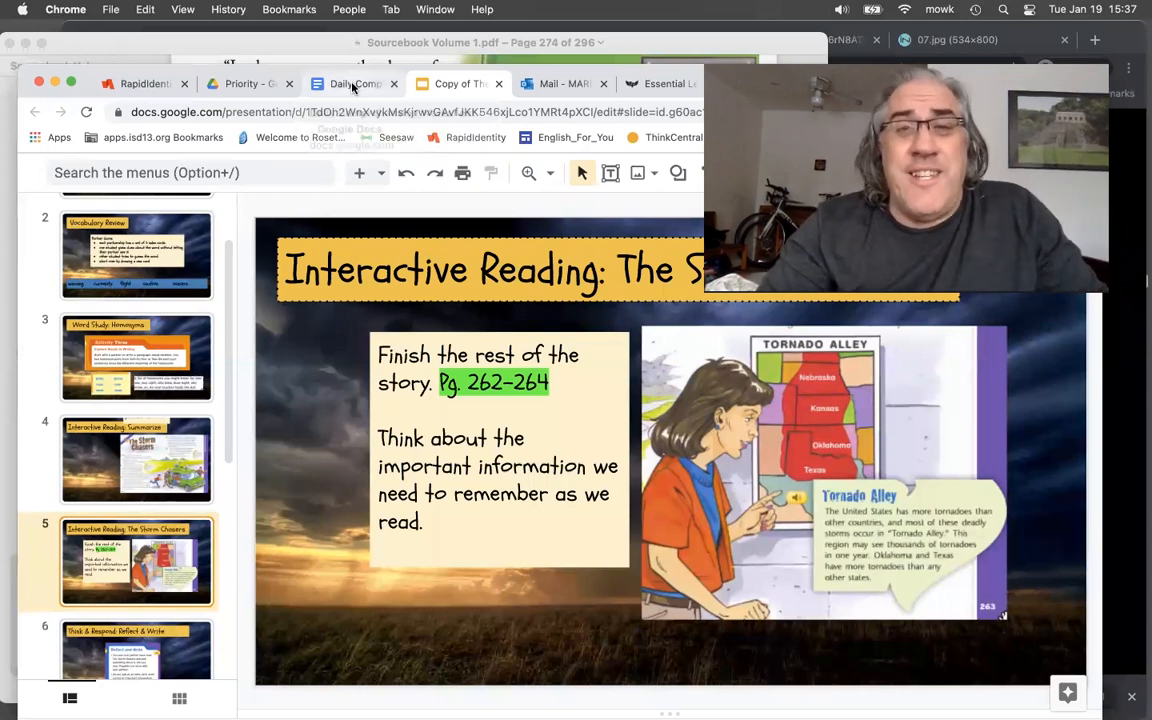
- Switch to the Daily Comprehension Worksheet tab in Chrome
{"action": "left_click", "coordinate": [355, 77]}
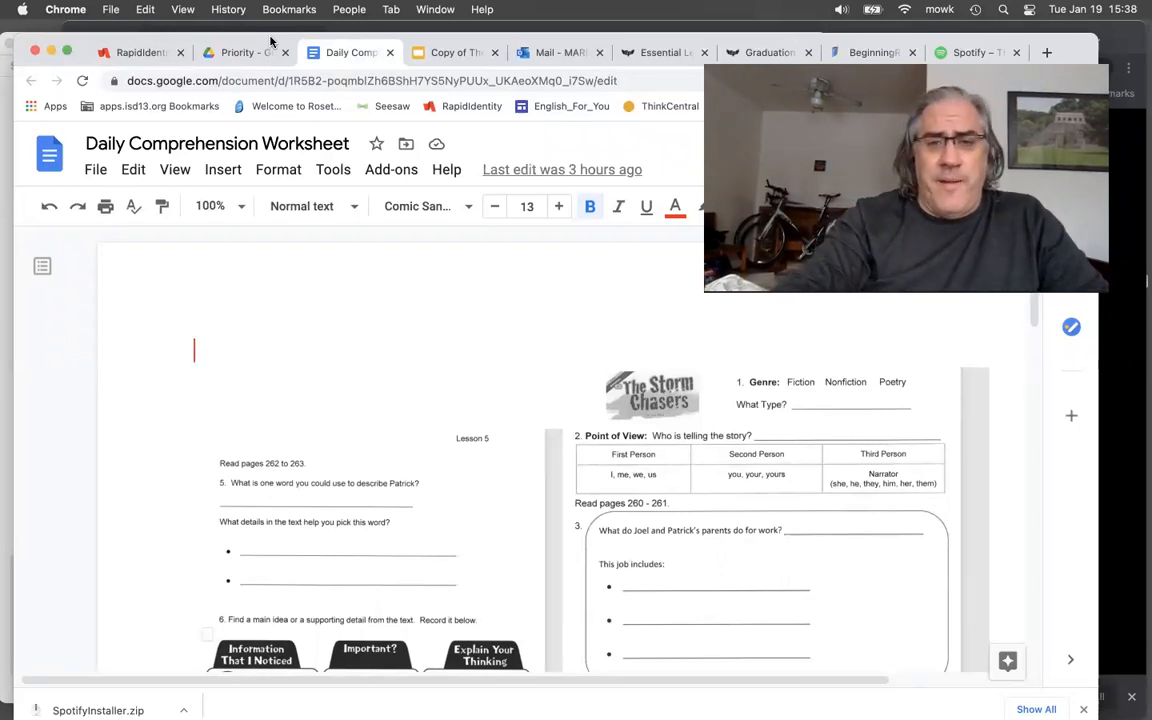
{"action": "scroll", "scroll_direction": "down", "scroll_amount": 3}
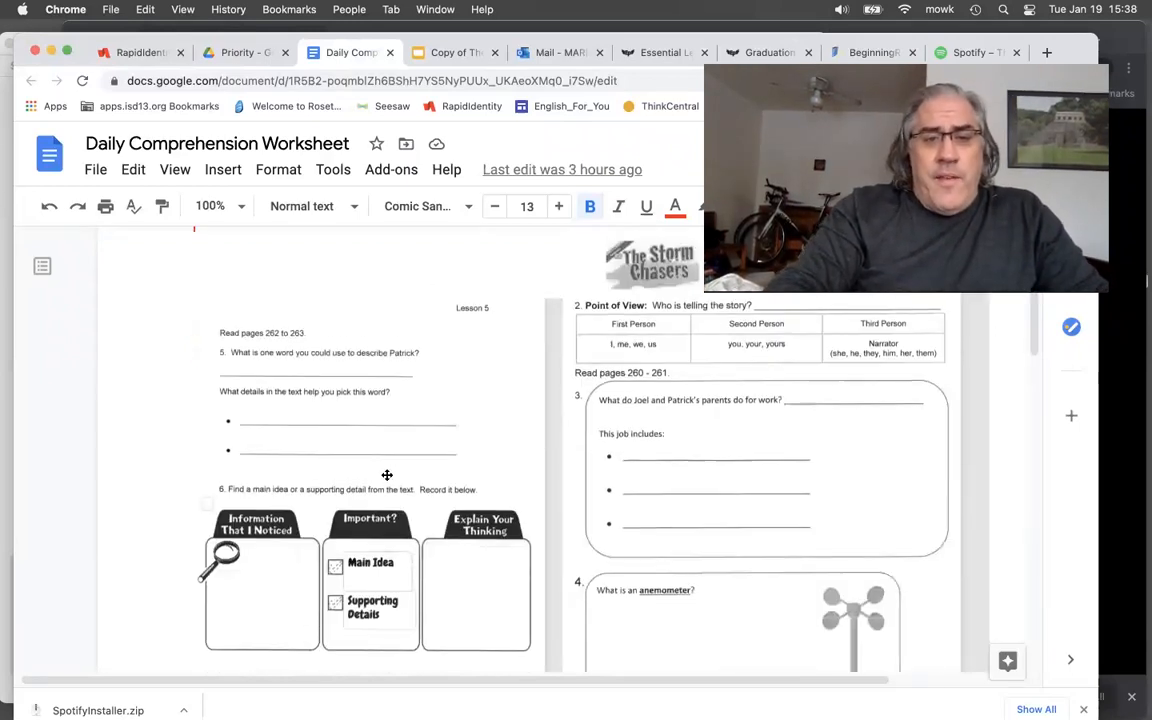
{"action": "scroll", "scroll_direction": "up", "scroll_amount": 3}
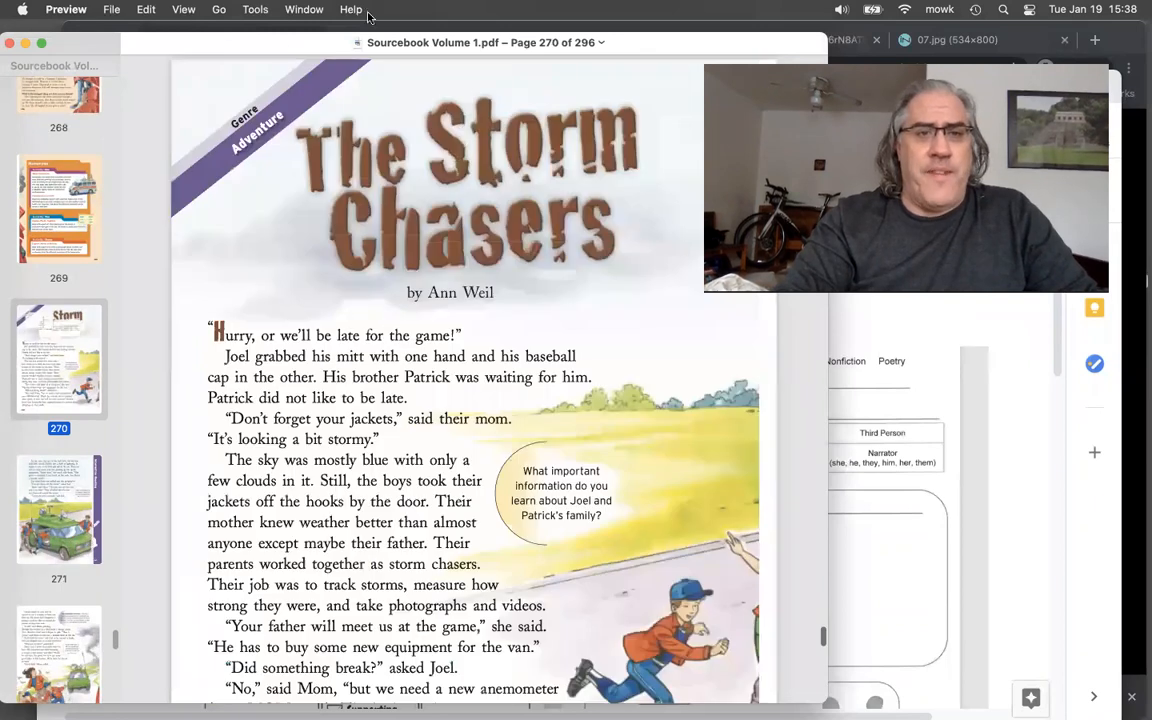
{"action": "mouse_move", "coordinate": [223, 224]}
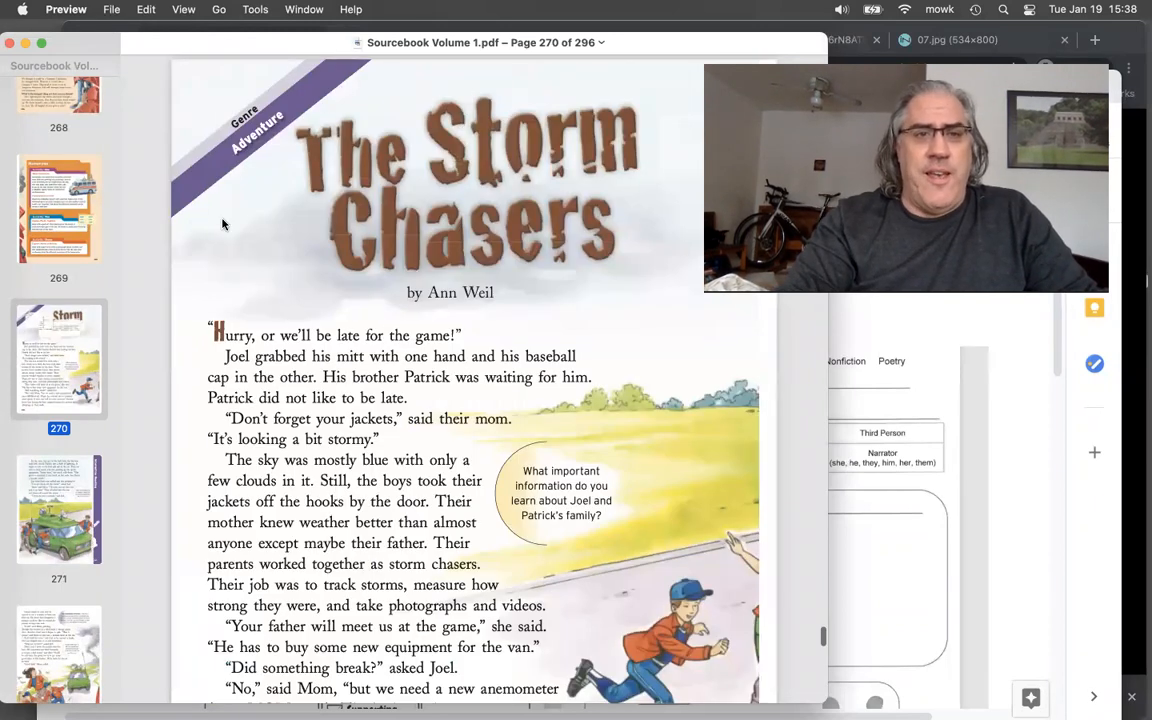
{"action": "mouse_move", "coordinate": [906, 401]}
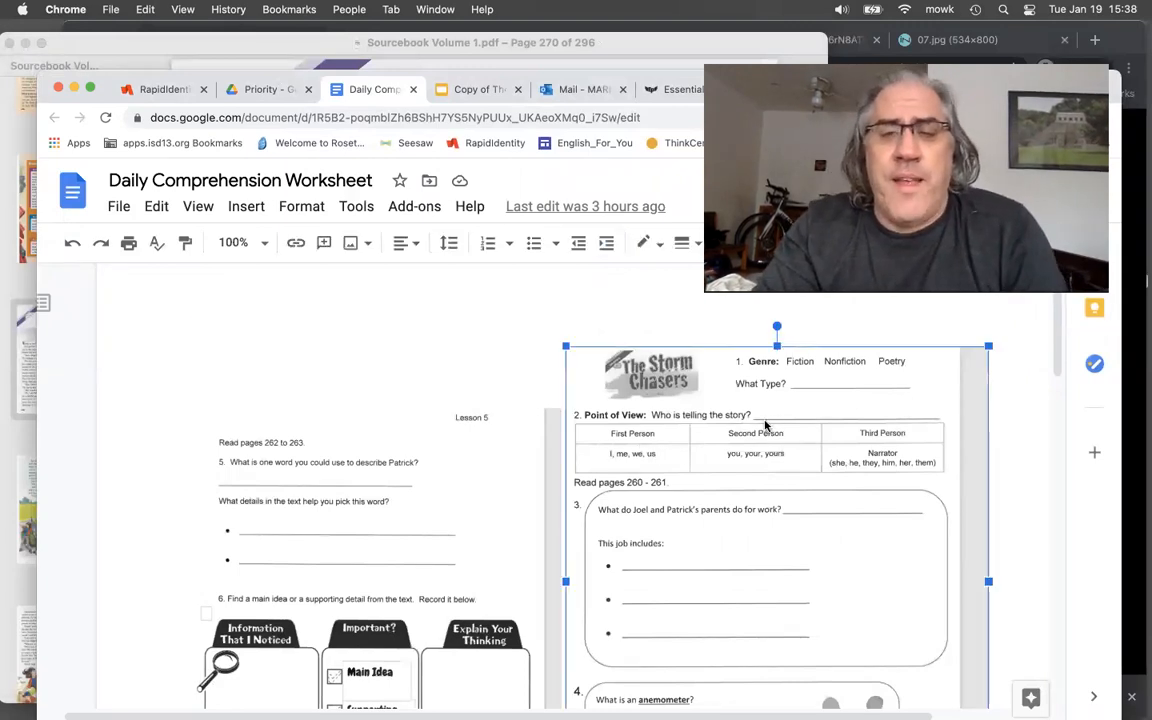
{"action": "mouse_move", "coordinate": [620, 465]}
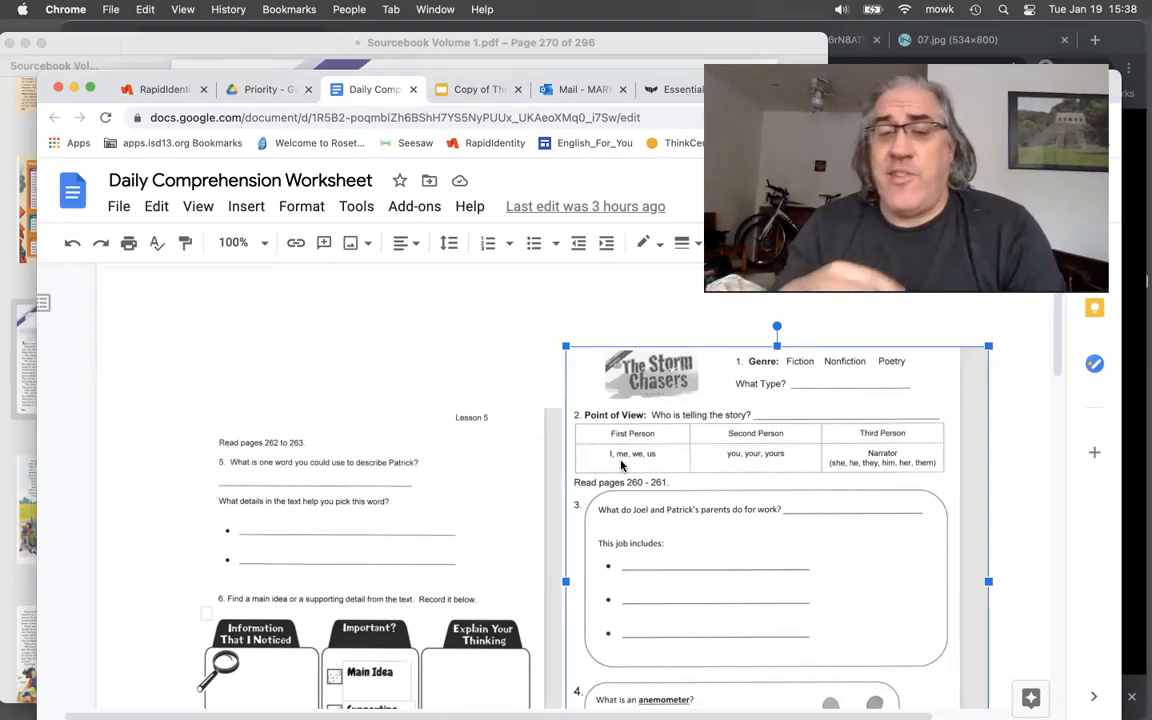
{"action": "mouse_move", "coordinate": [662, 470]}
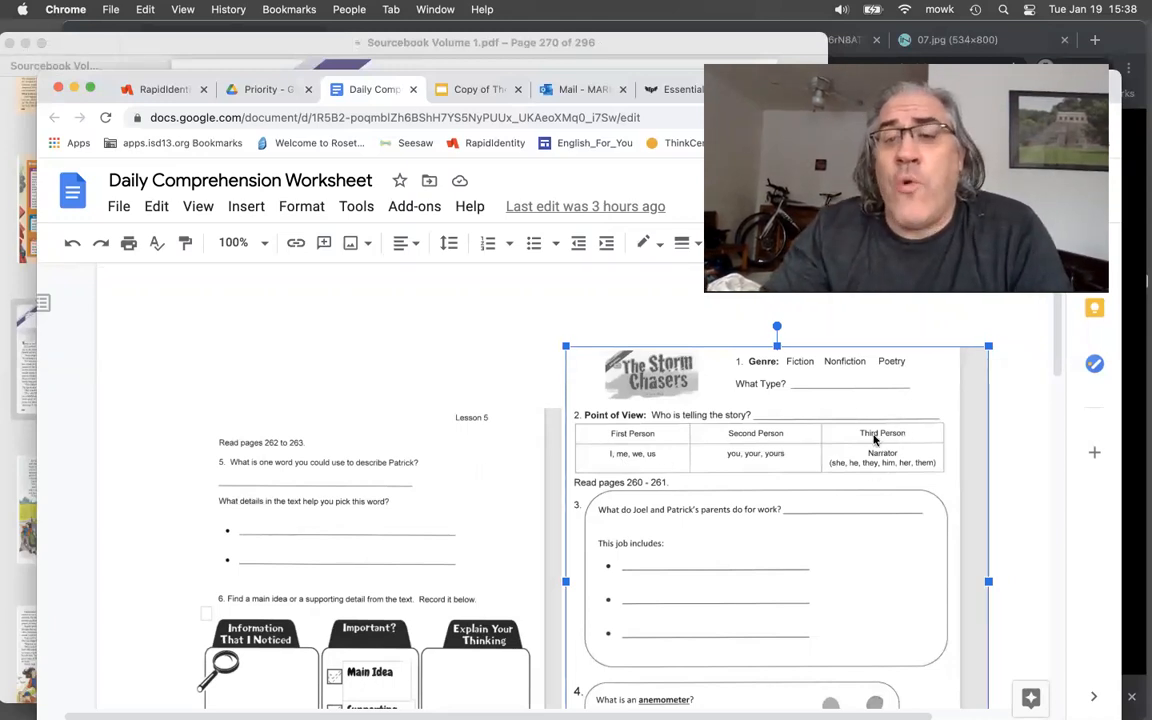
{"action": "mouse_move", "coordinate": [867, 478]}
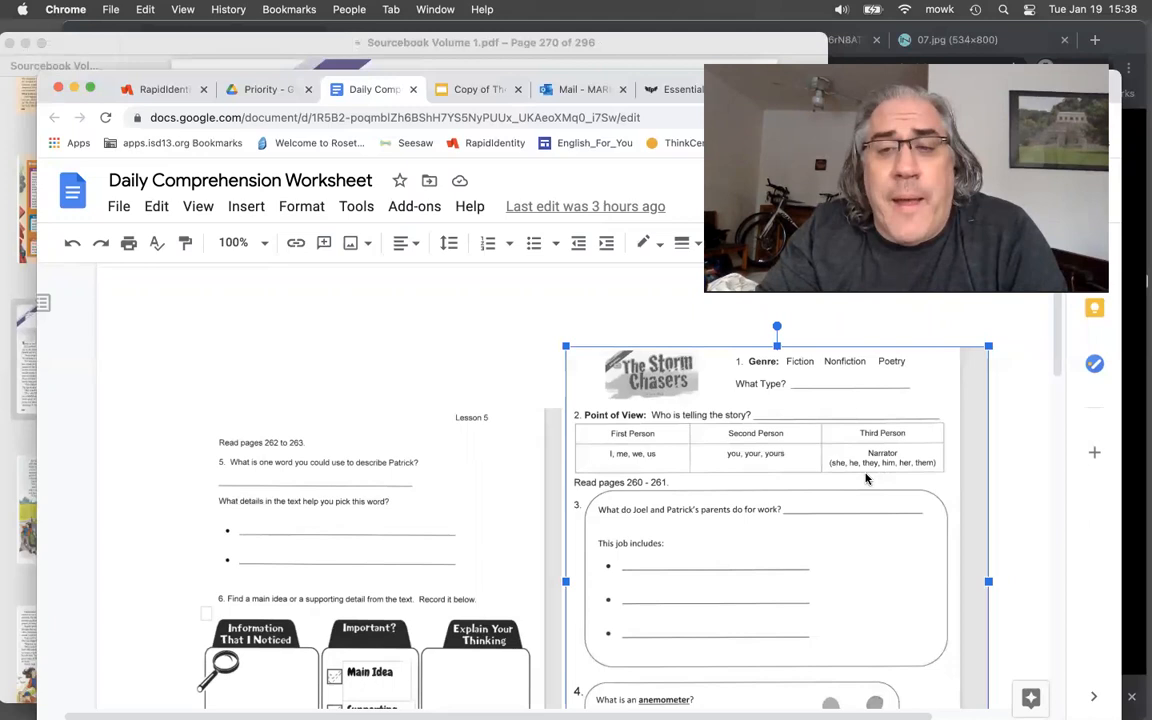
{"action": "mouse_move", "coordinate": [862, 483]}
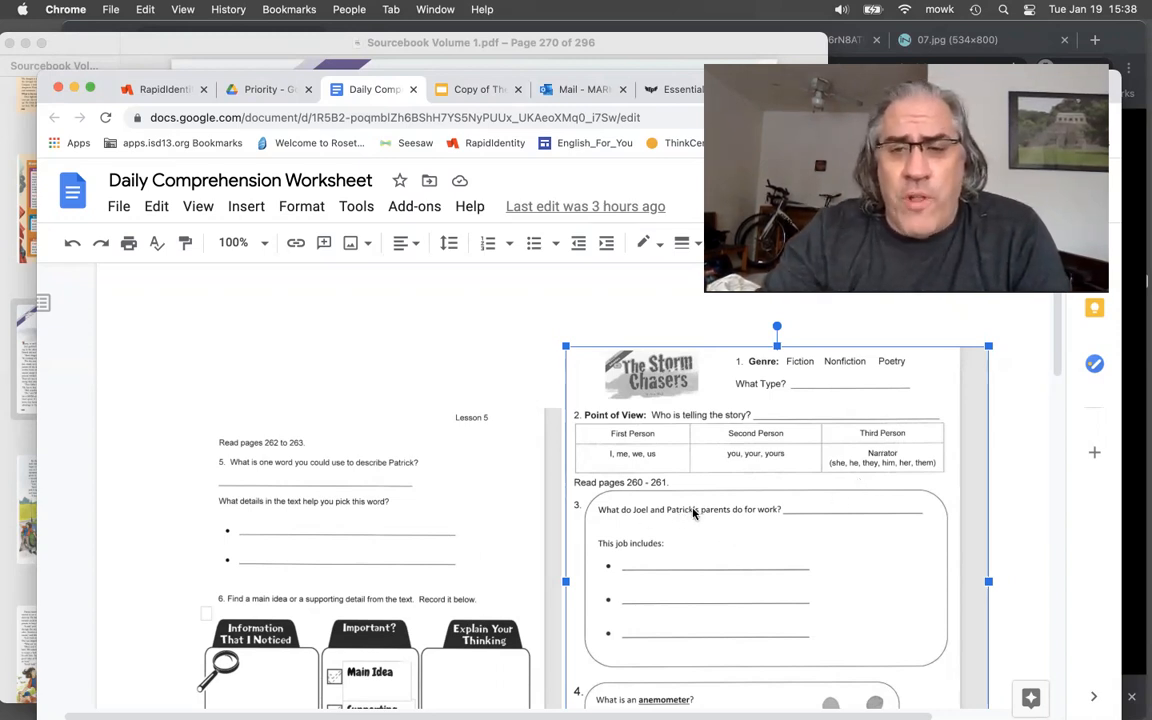
{"action": "mouse_move", "coordinate": [800, 515]}
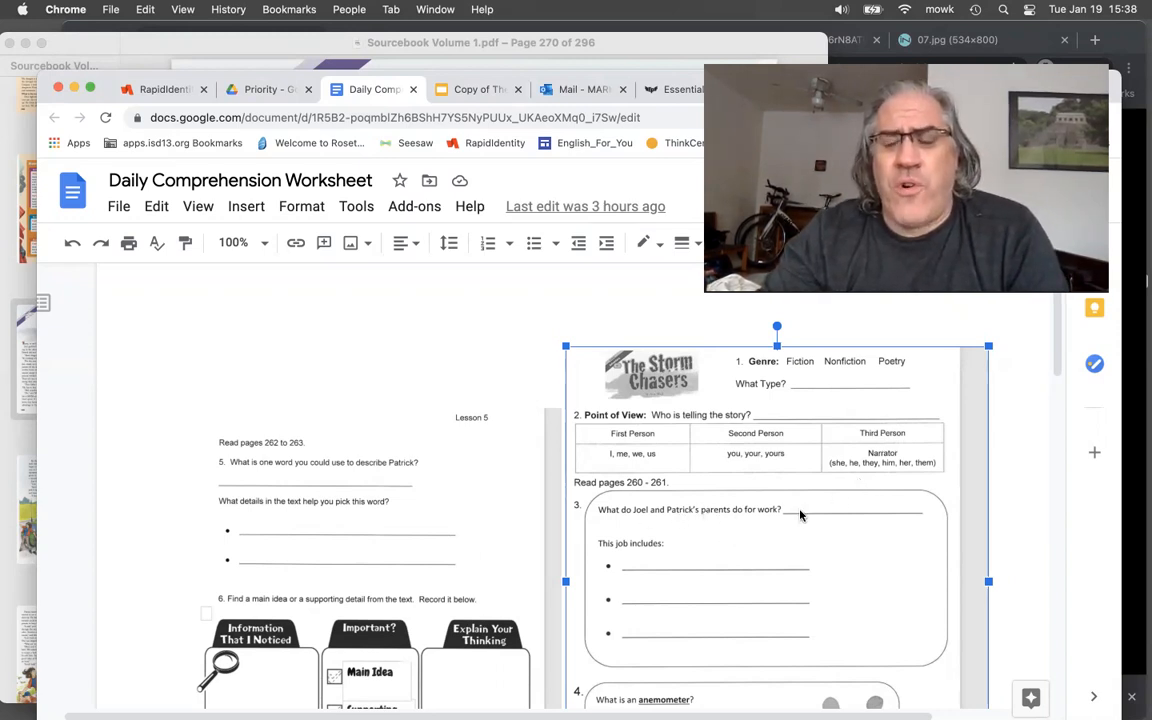
{"action": "mouse_move", "coordinate": [851, 500]}
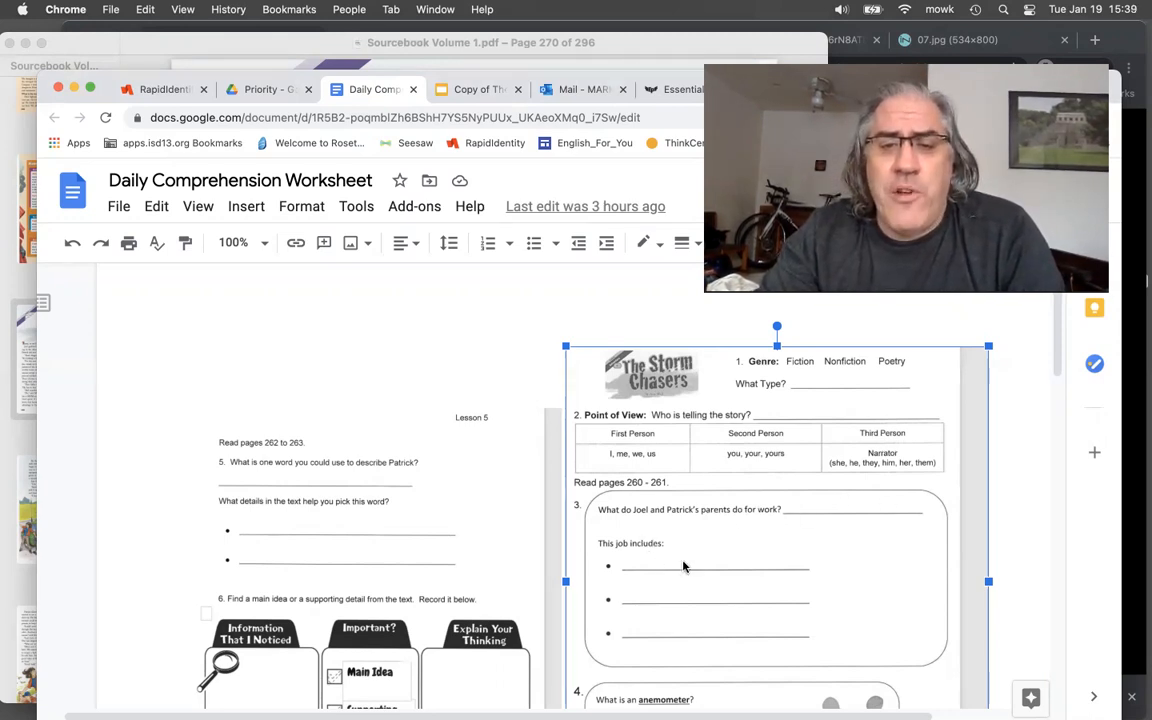
{"action": "mouse_move", "coordinate": [701, 651]}
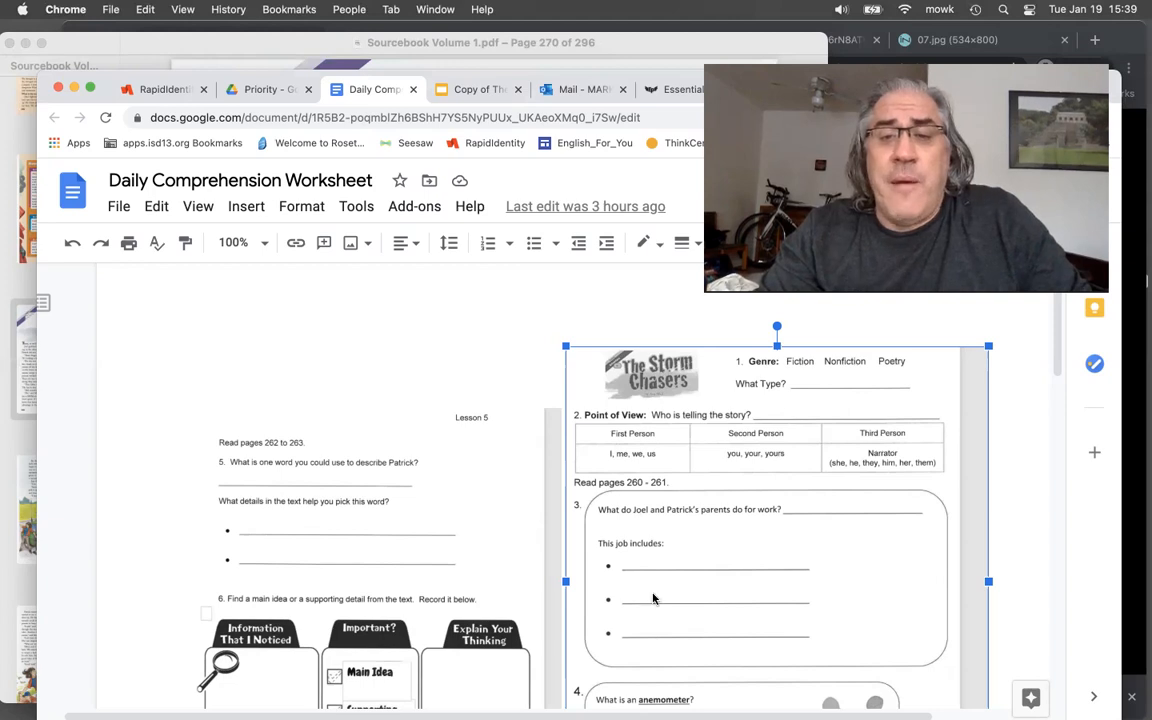
{"action": "mouse_move", "coordinate": [650, 618]}
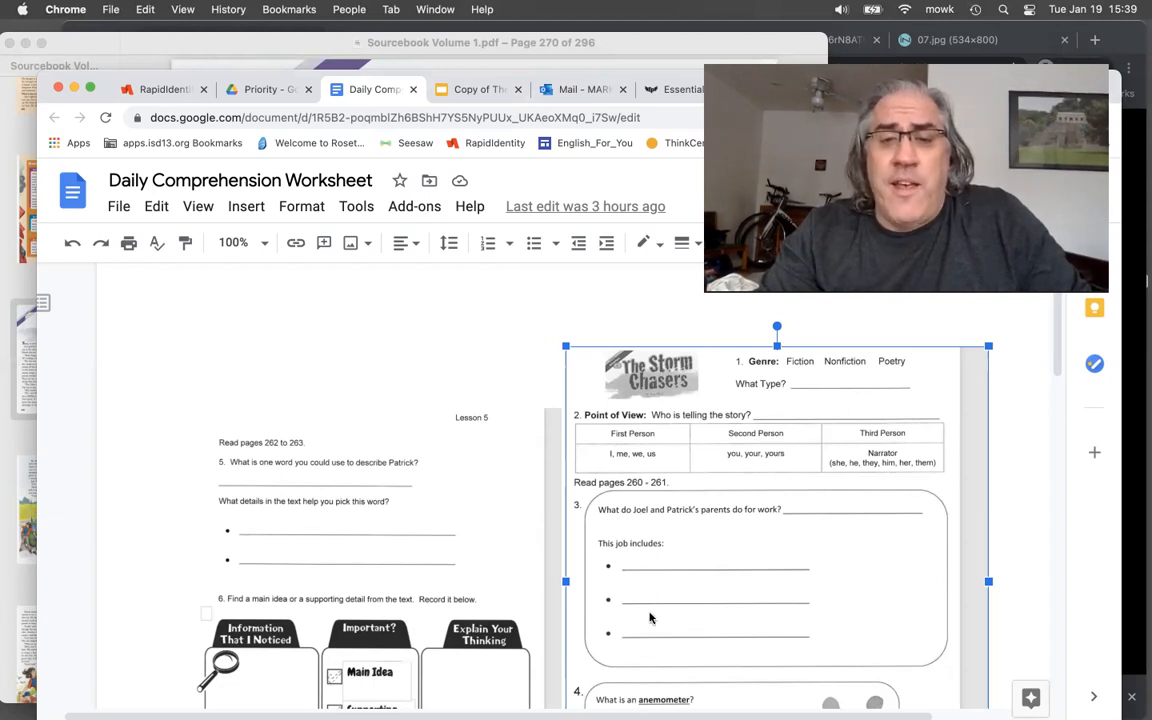
{"action": "mouse_move", "coordinate": [651, 537]}
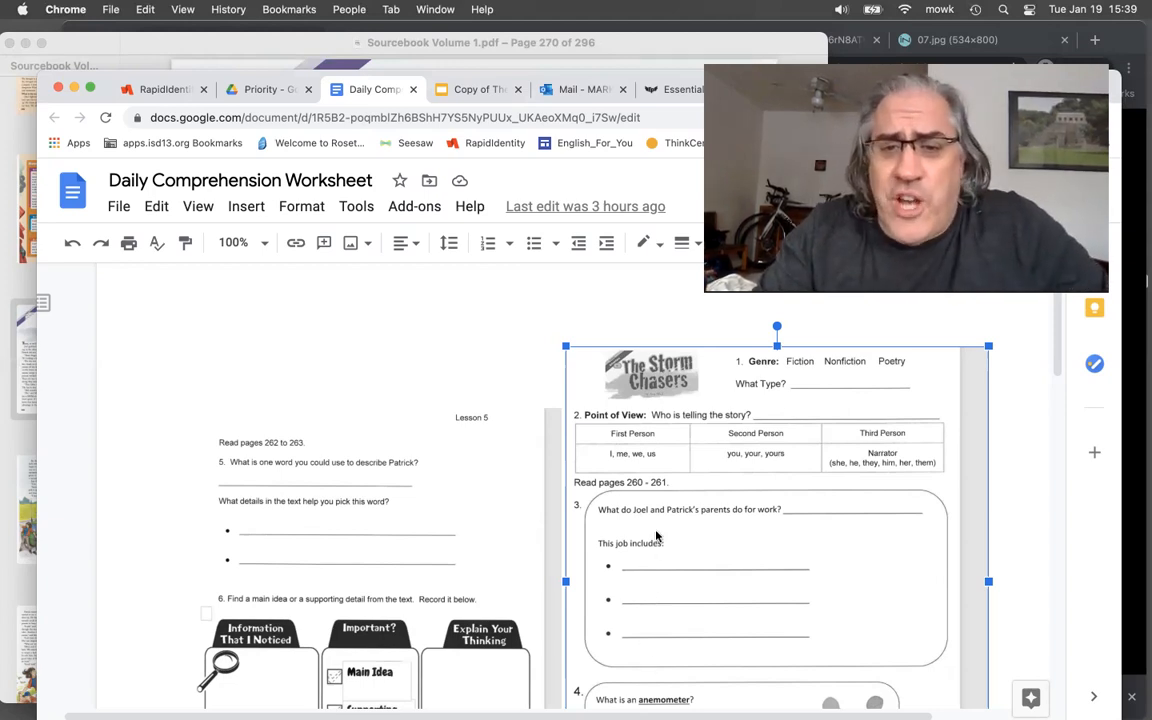
{"action": "scroll", "scroll_direction": "down", "scroll_amount": 3}
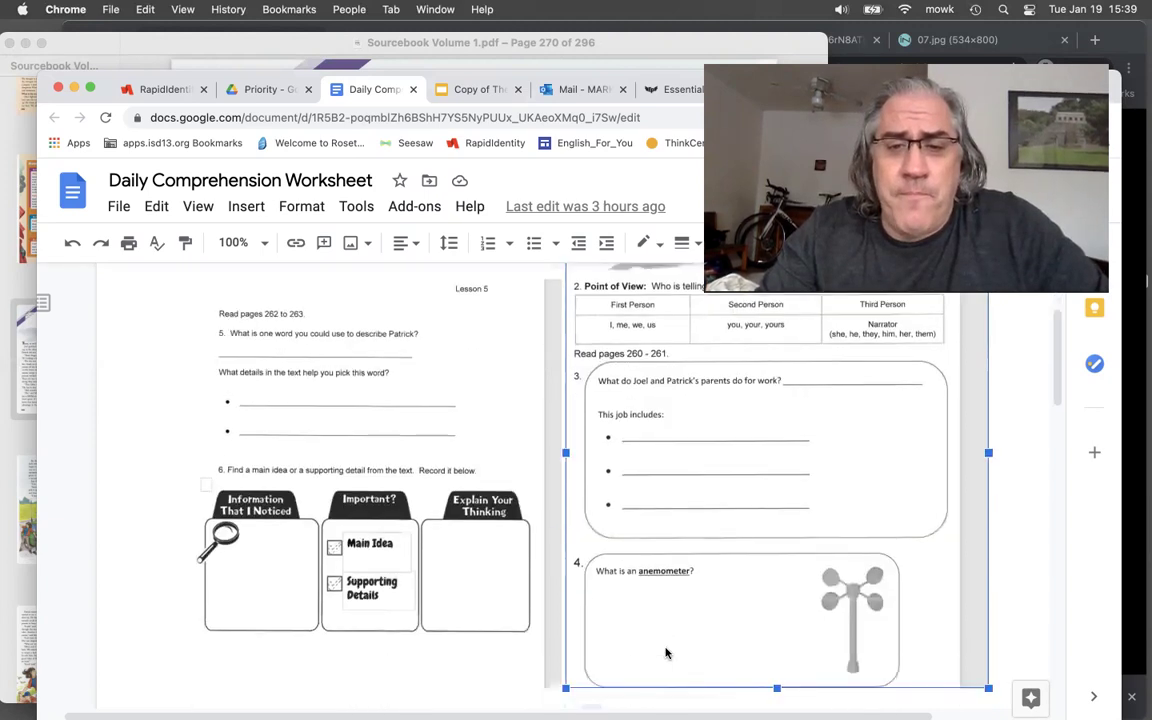
- Scroll the worksheet to show the Storm Chasers title and genre question
{"action": "scroll", "scroll_direction": "down", "scroll_amount": 3}
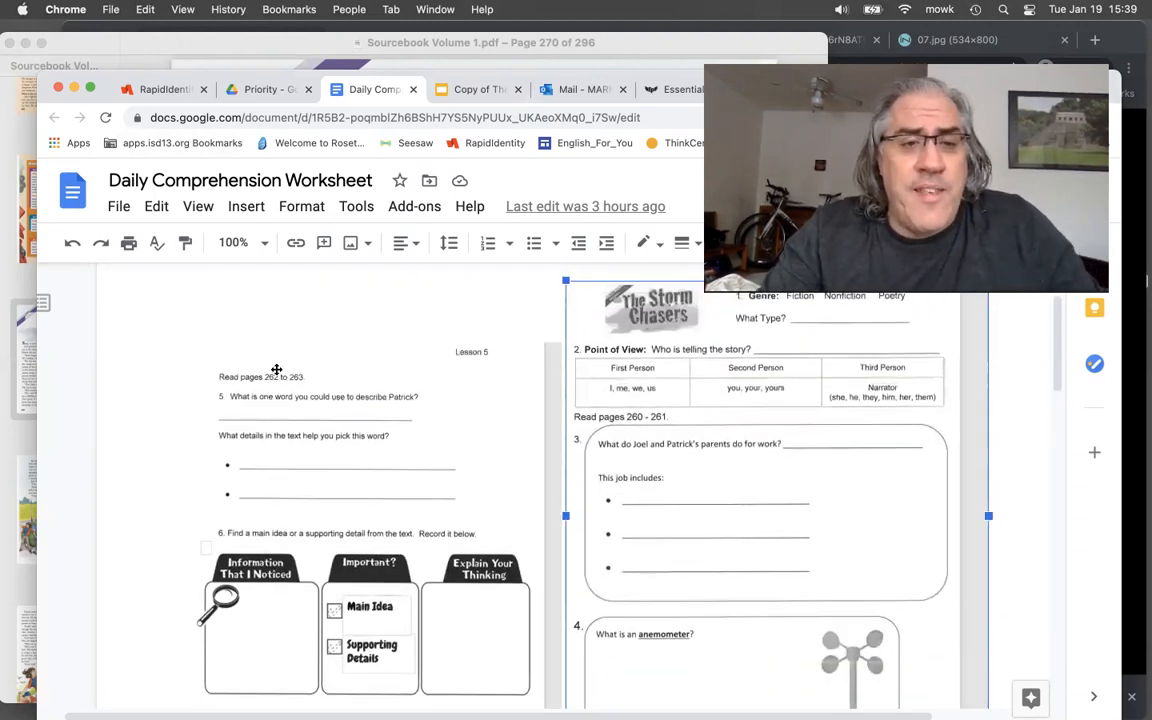
{"action": "mouse_move", "coordinate": [397, 414]}
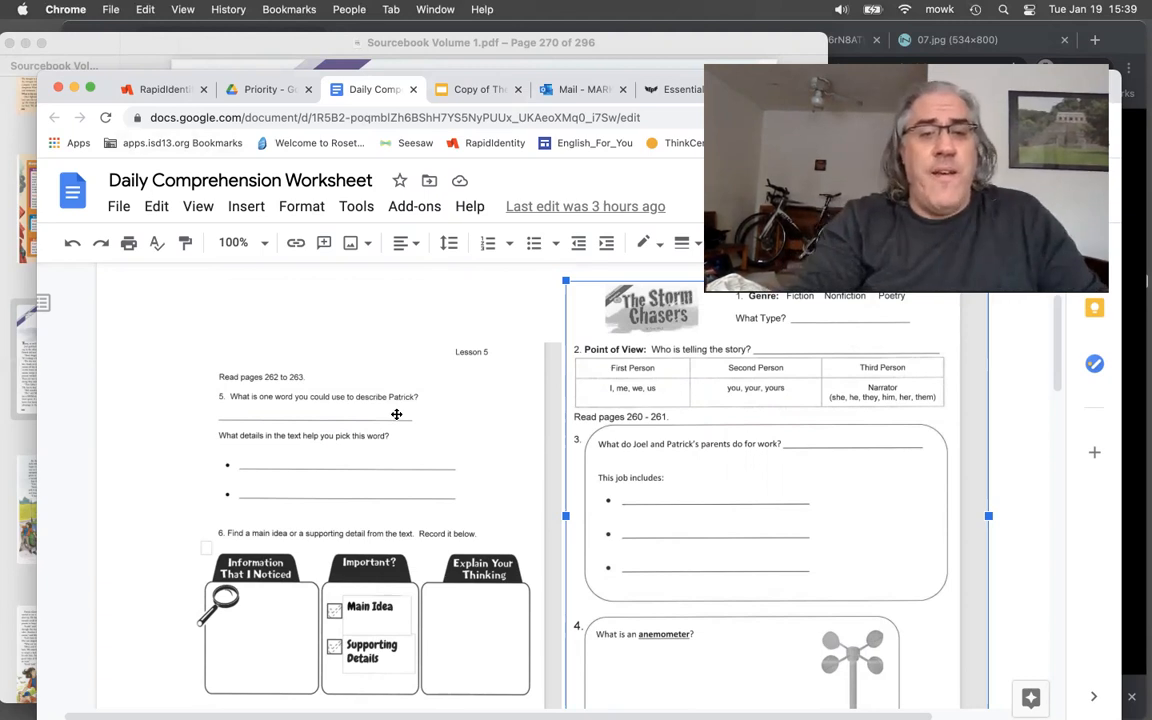
{"action": "mouse_move", "coordinate": [374, 540]}
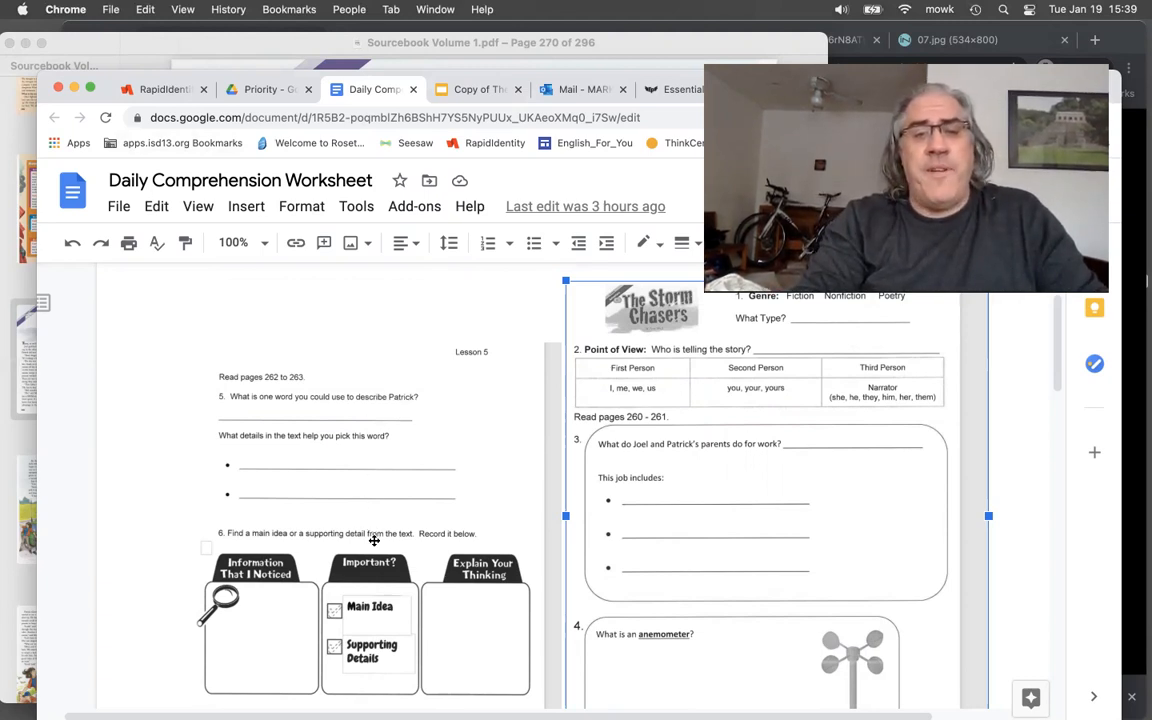
{"action": "mouse_move", "coordinate": [287, 580]}
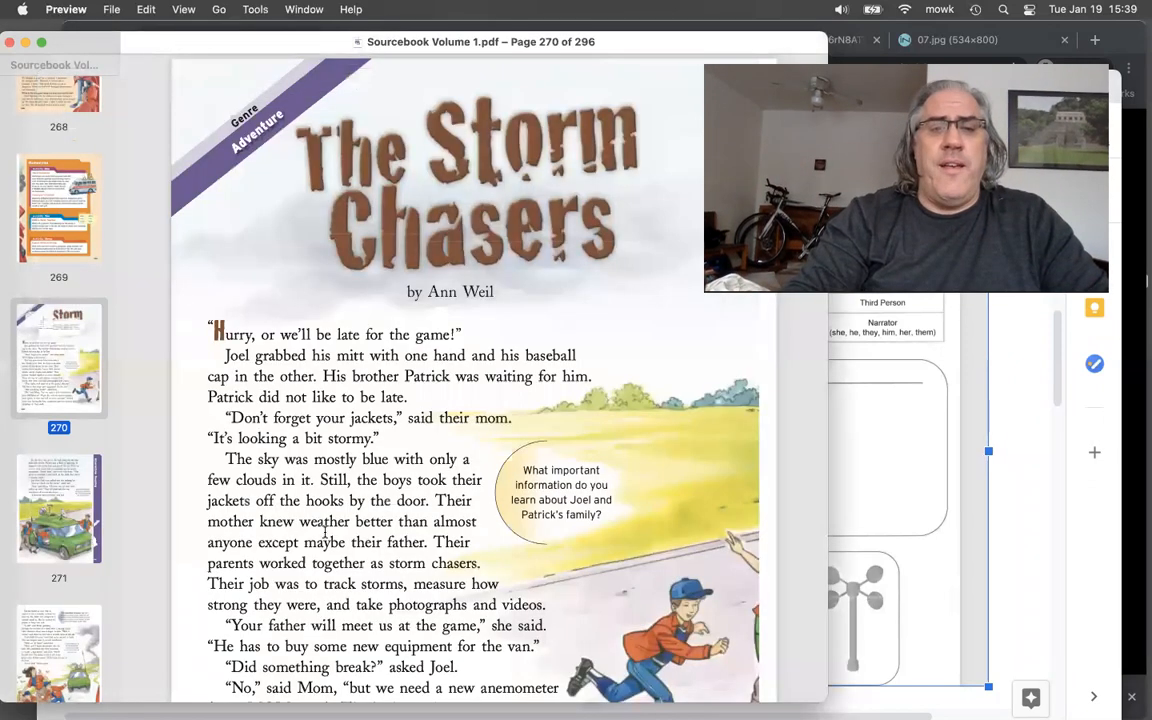
- Page the sourcebook PDF from page 270 to 272, then return to the worksheet's questions 3-4
{"action": "scroll", "scroll_direction": "down", "scroll_amount": 3}
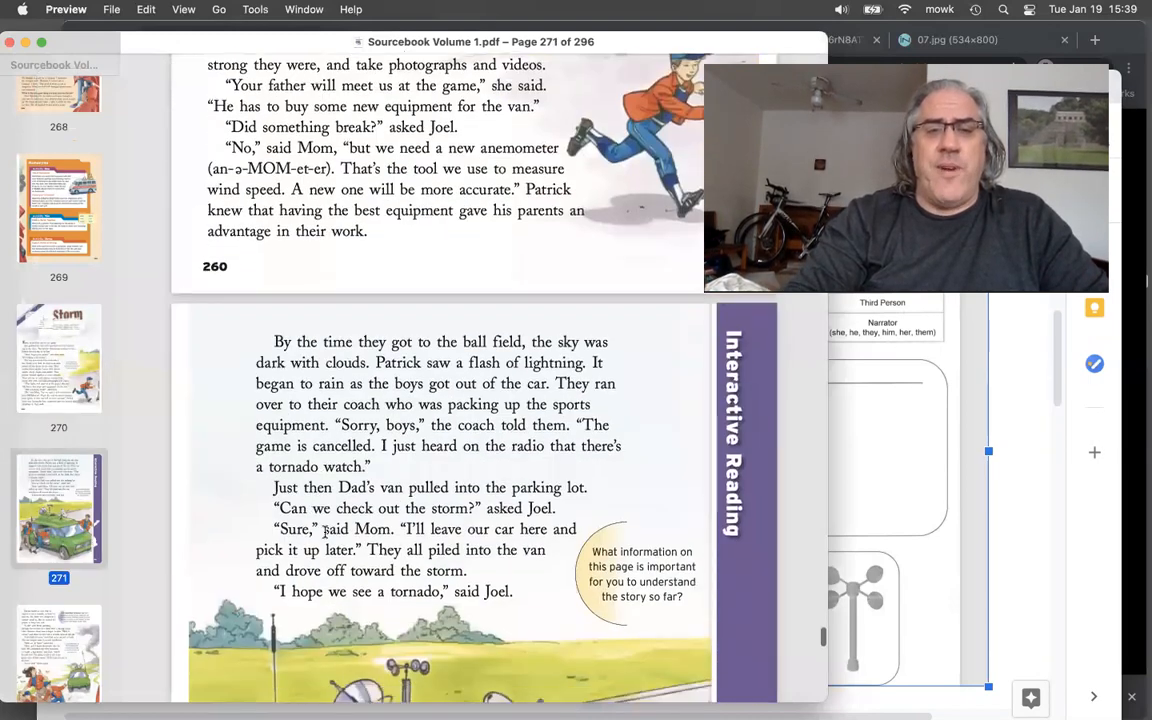
{"action": "scroll", "scroll_direction": "down", "scroll_amount": 3}
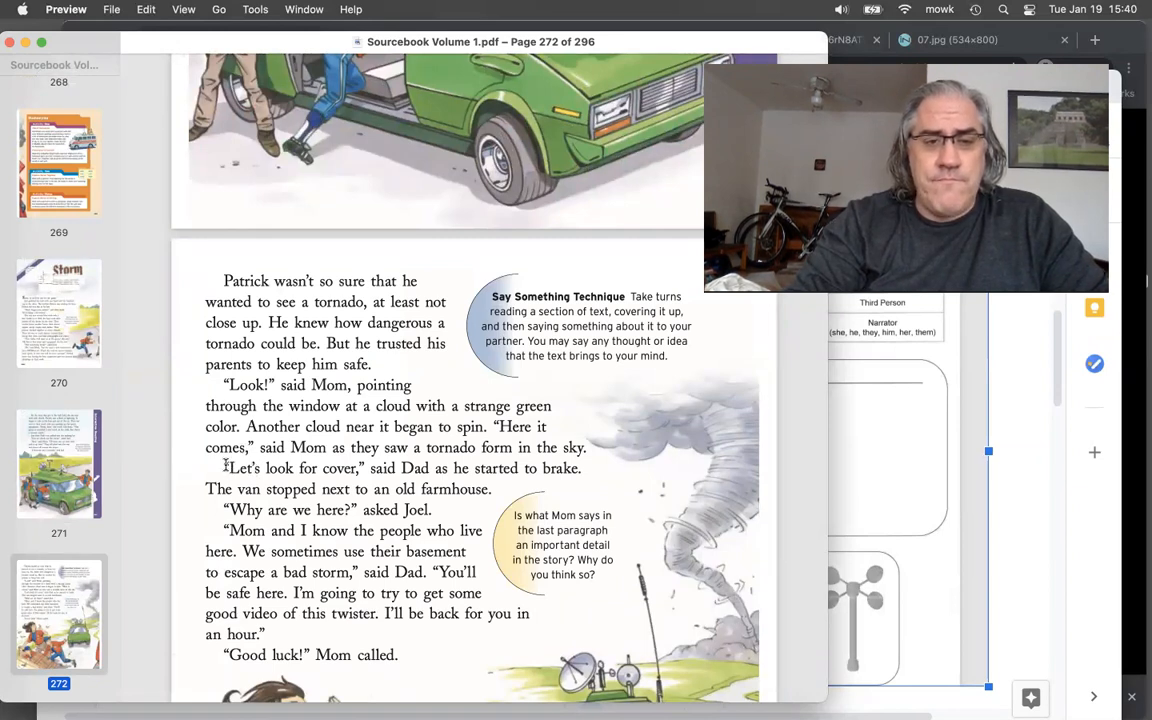
{"action": "left_click_drag", "start_coordinate": [222, 385], "coordinate": [584, 468]}
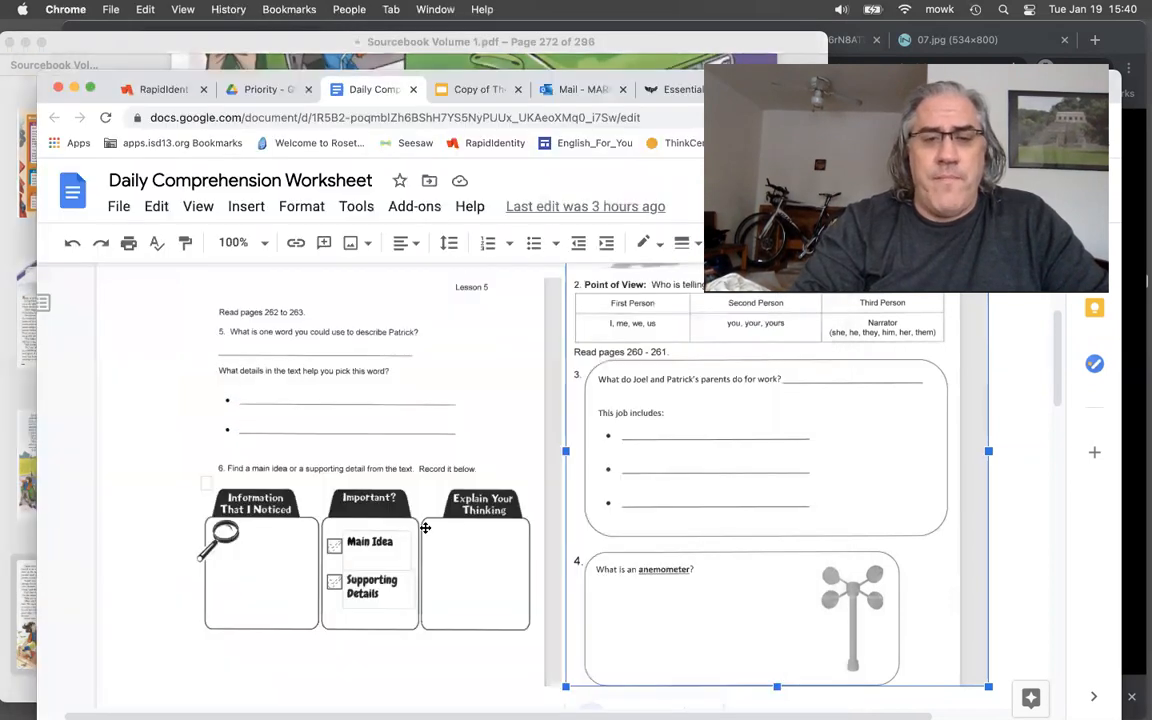
{"action": "mouse_move", "coordinate": [240, 505]}
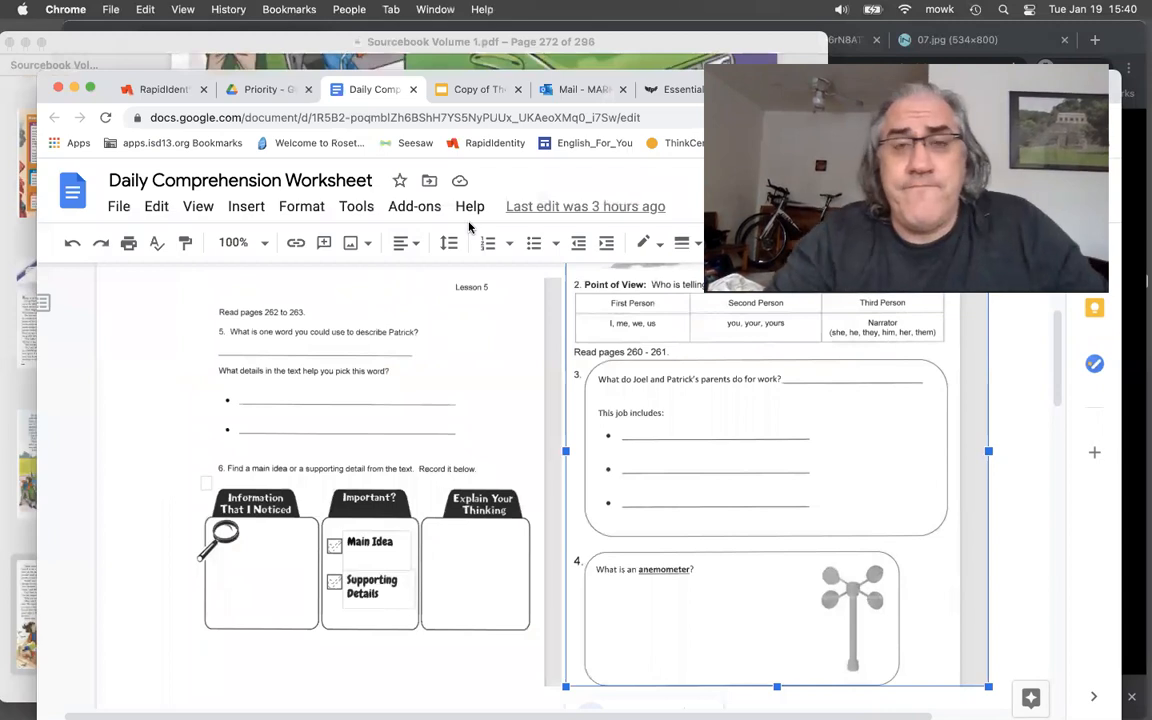
{"action": "mouse_move", "coordinate": [446, 414]}
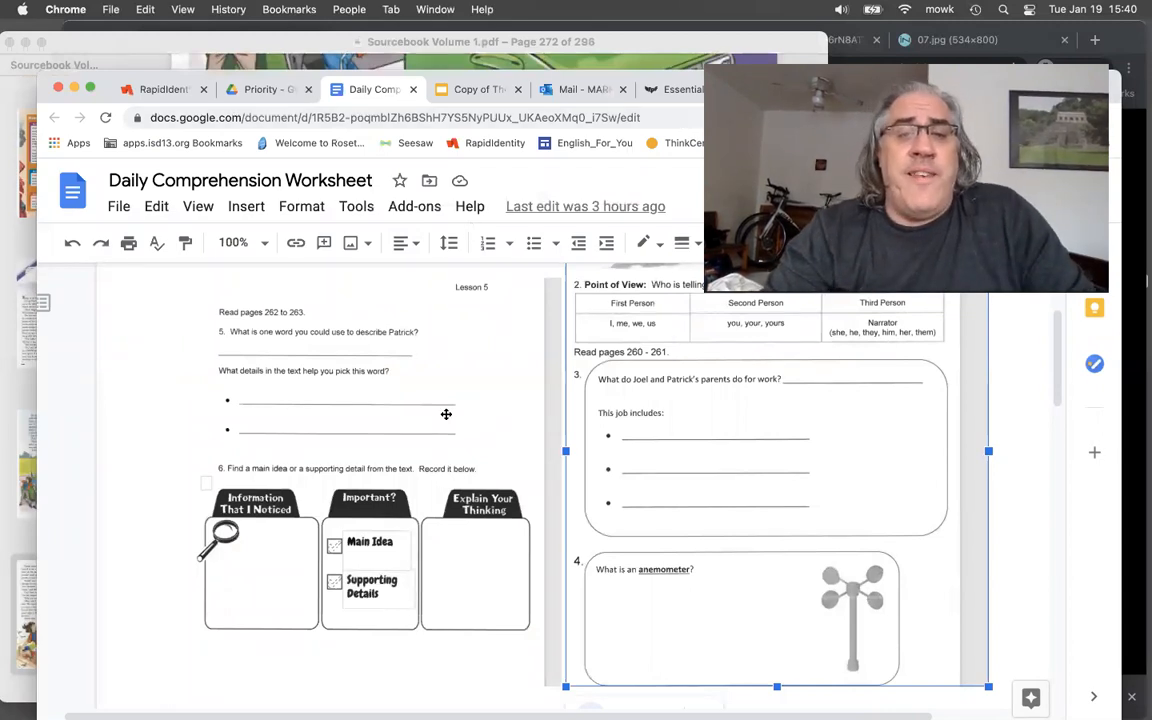